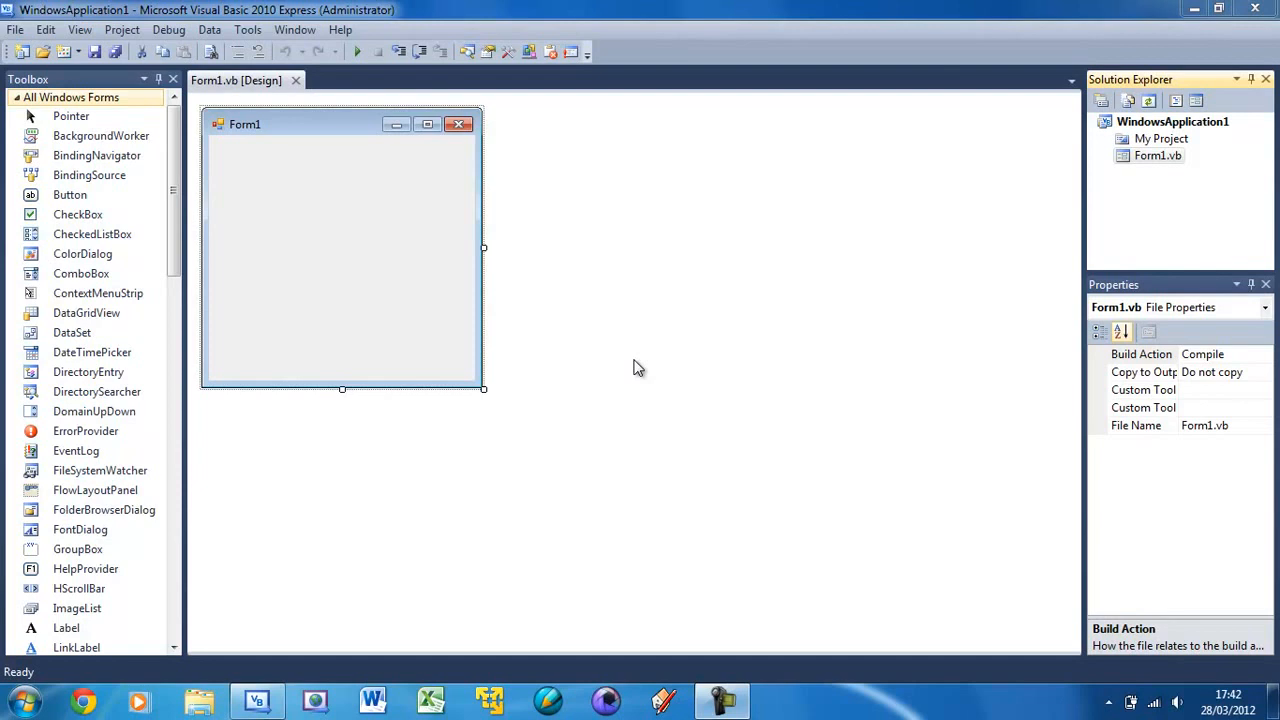
{"action": "mouse_move", "coordinate": [384, 247]}
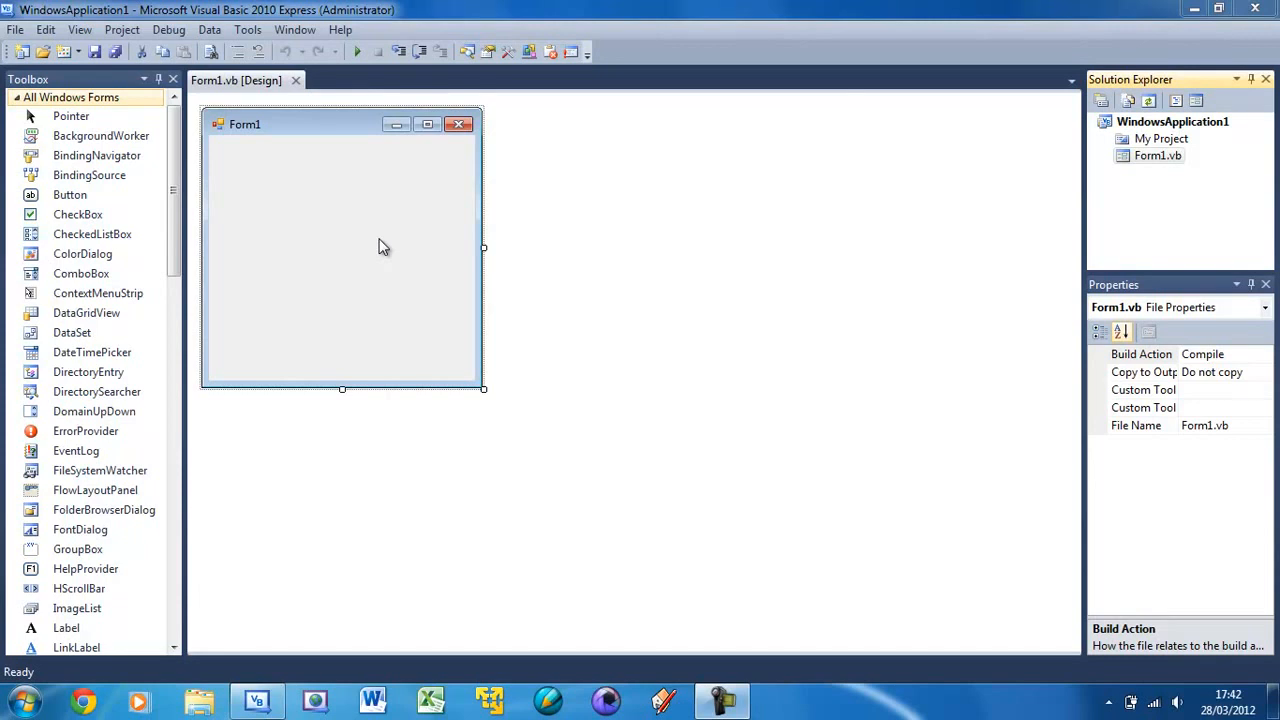
{"action": "mouse_move", "coordinate": [180, 248]}
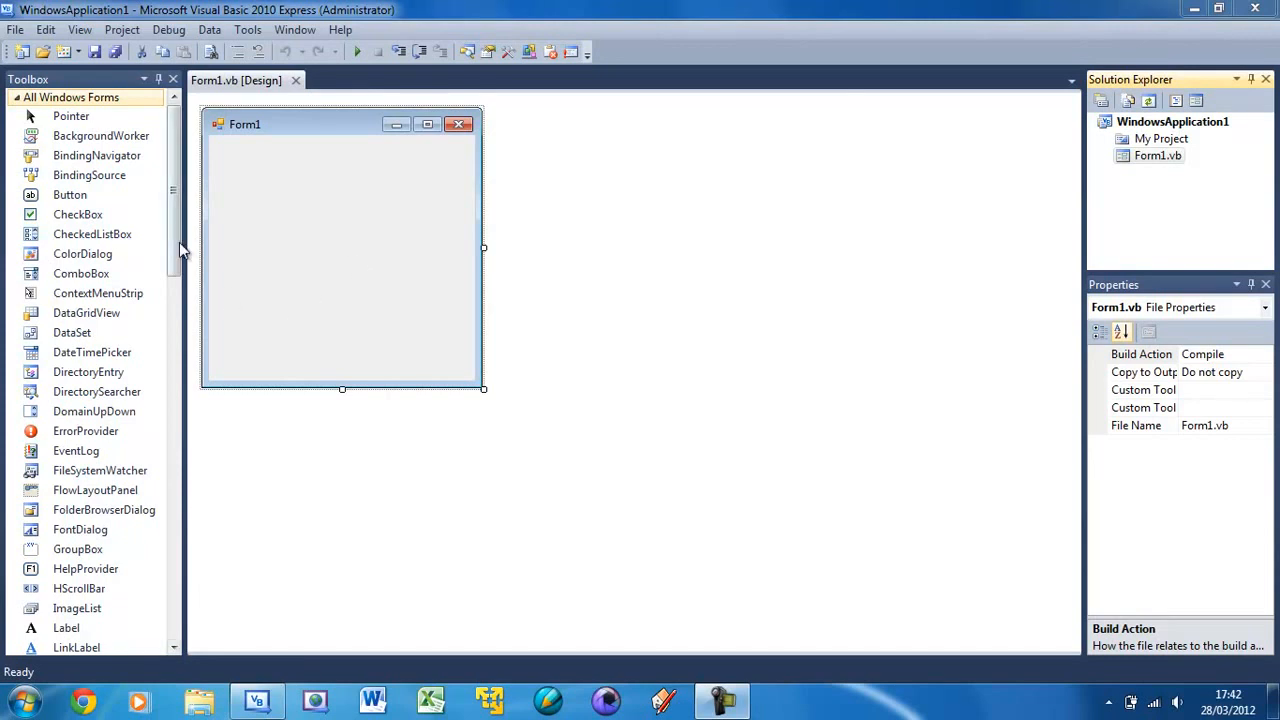
Add a TextBox and a Button (Button1) near the top of Form1 from the Toolbox
{"action": "scroll", "scroll_direction": "down", "scroll_amount": 3}
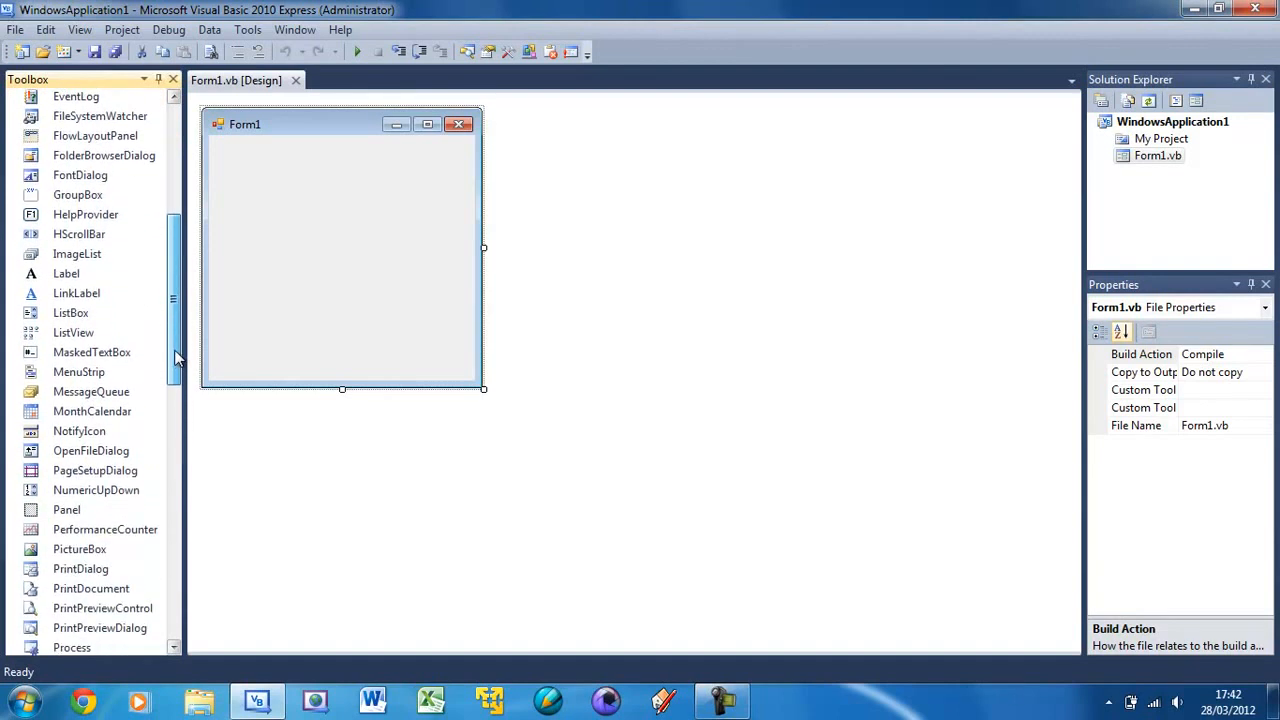
{"action": "scroll", "scroll_direction": "down", "scroll_amount": 3}
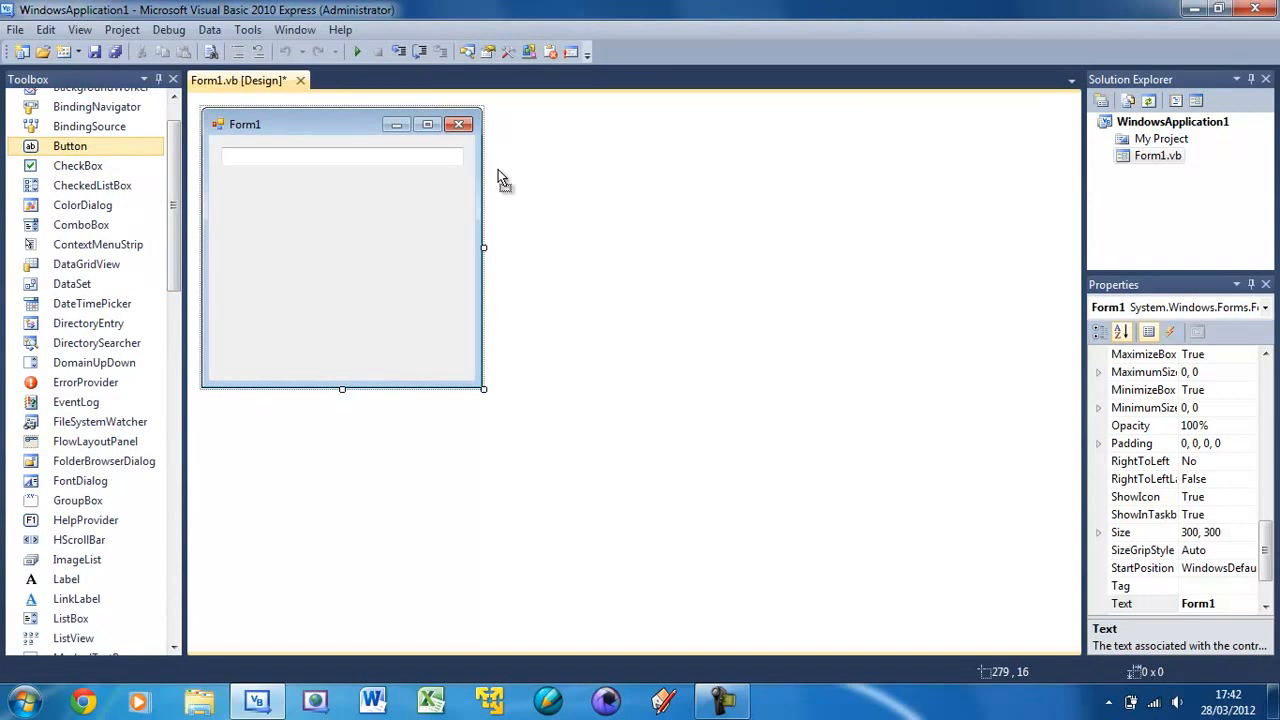
{"action": "double_click", "coordinate": [70, 145]}
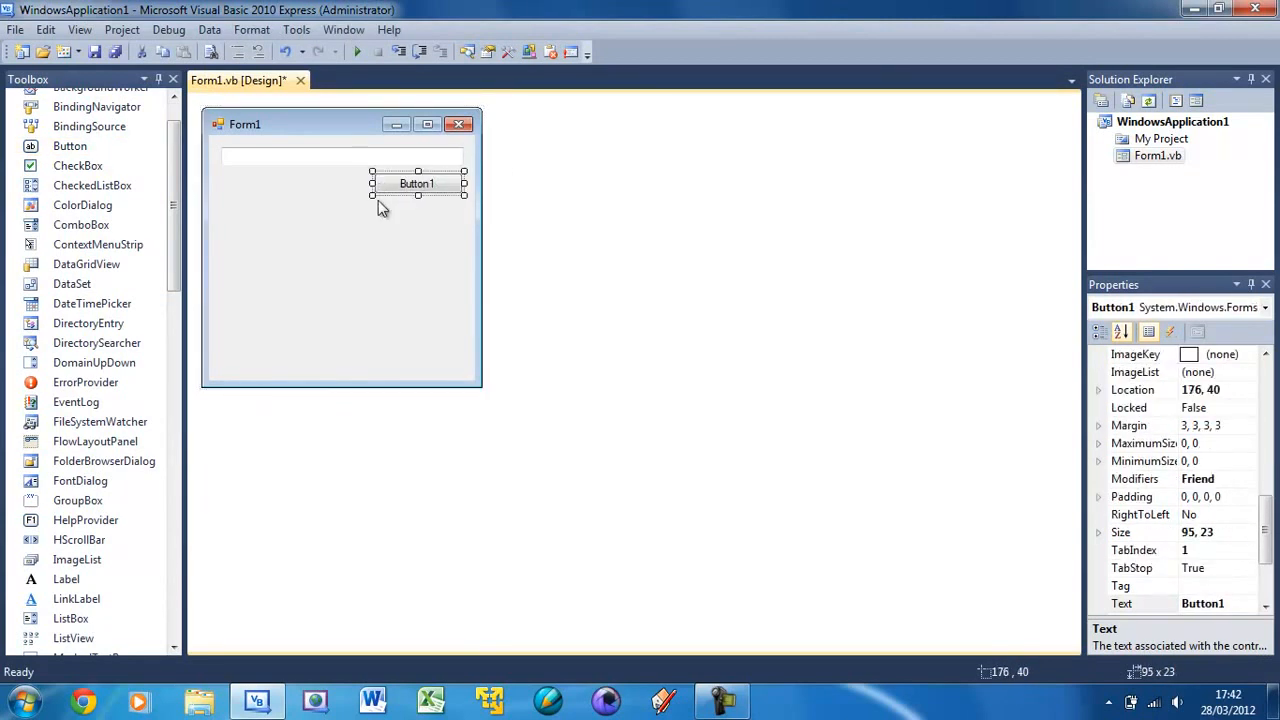
{"action": "mouse_move", "coordinate": [1210, 555]}
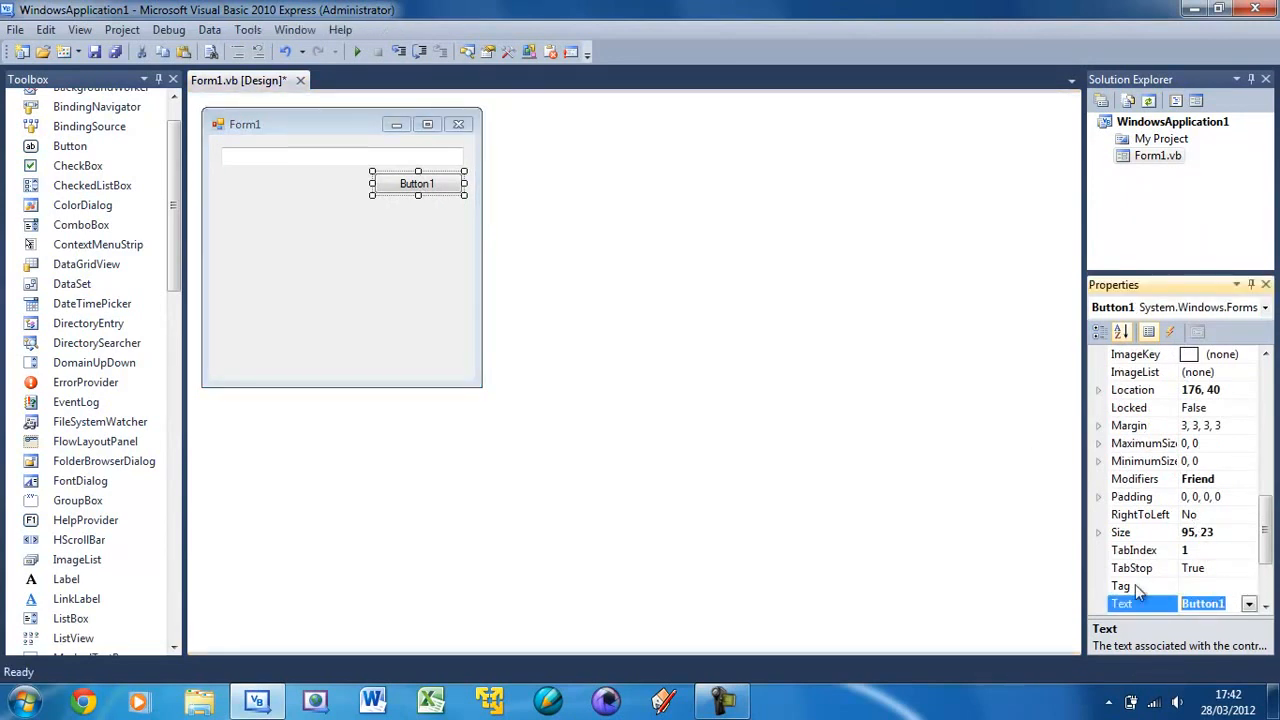
Set the button's Text to 'Speak' and the form's Text to 'Something'
{"action": "type", "text": "Speak"}
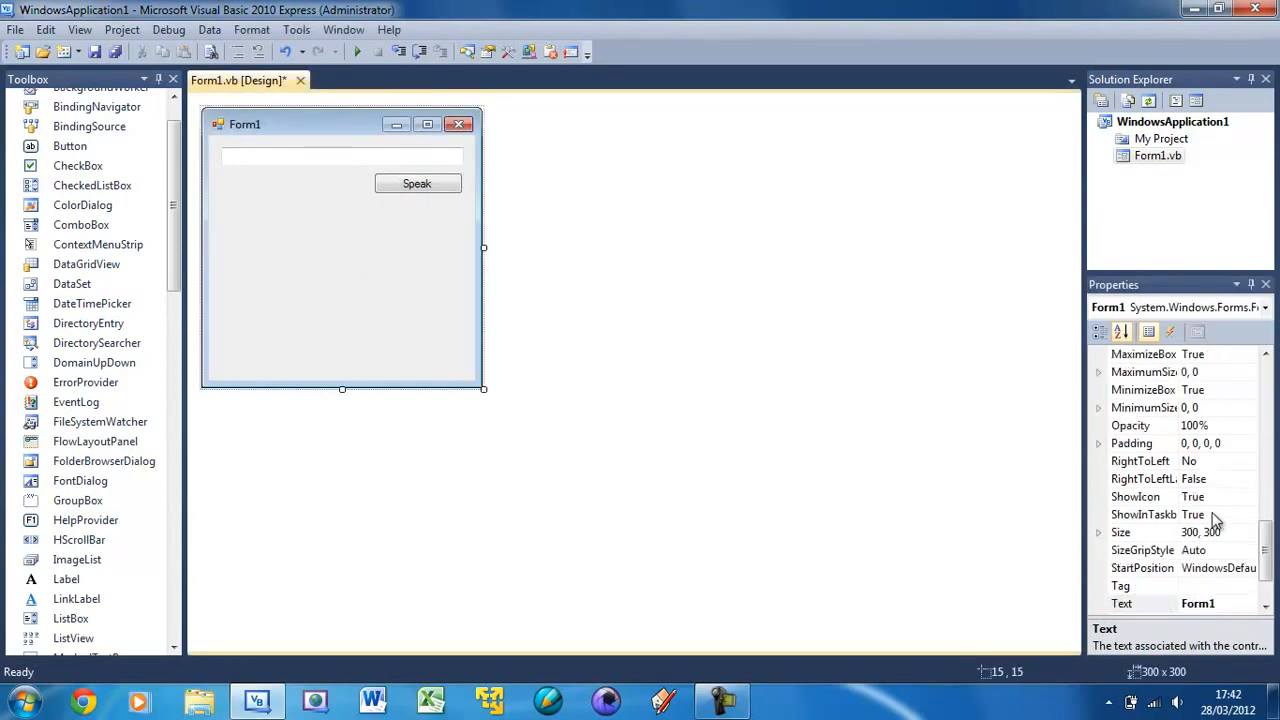
{"action": "left_click", "coordinate": [1142, 603]}
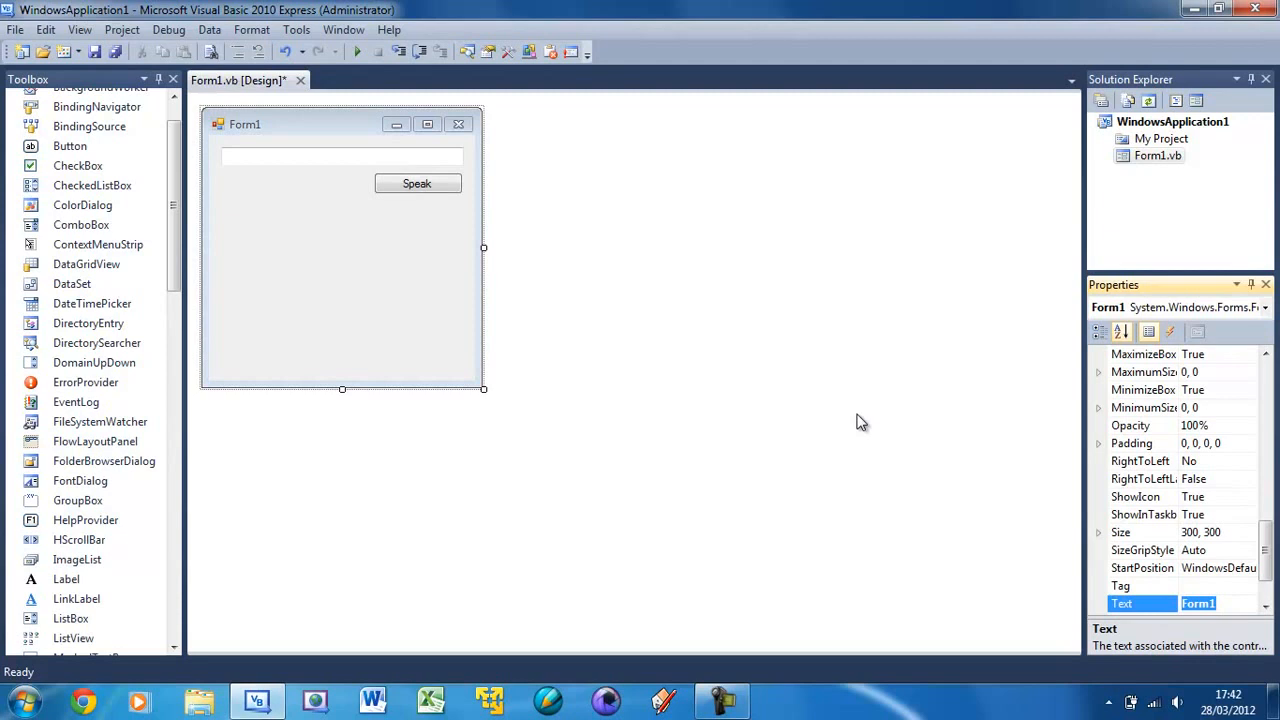
{"action": "type", "text": "Something"}
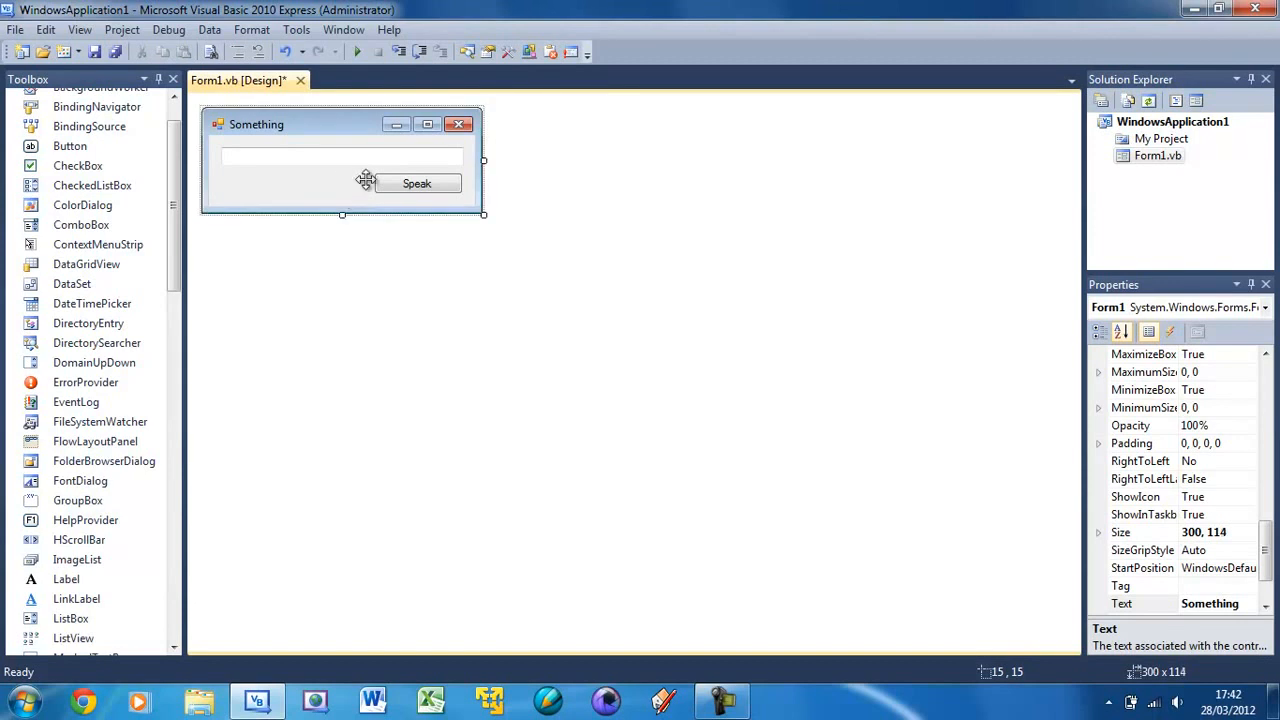
{"action": "mouse_move", "coordinate": [313, 178]}
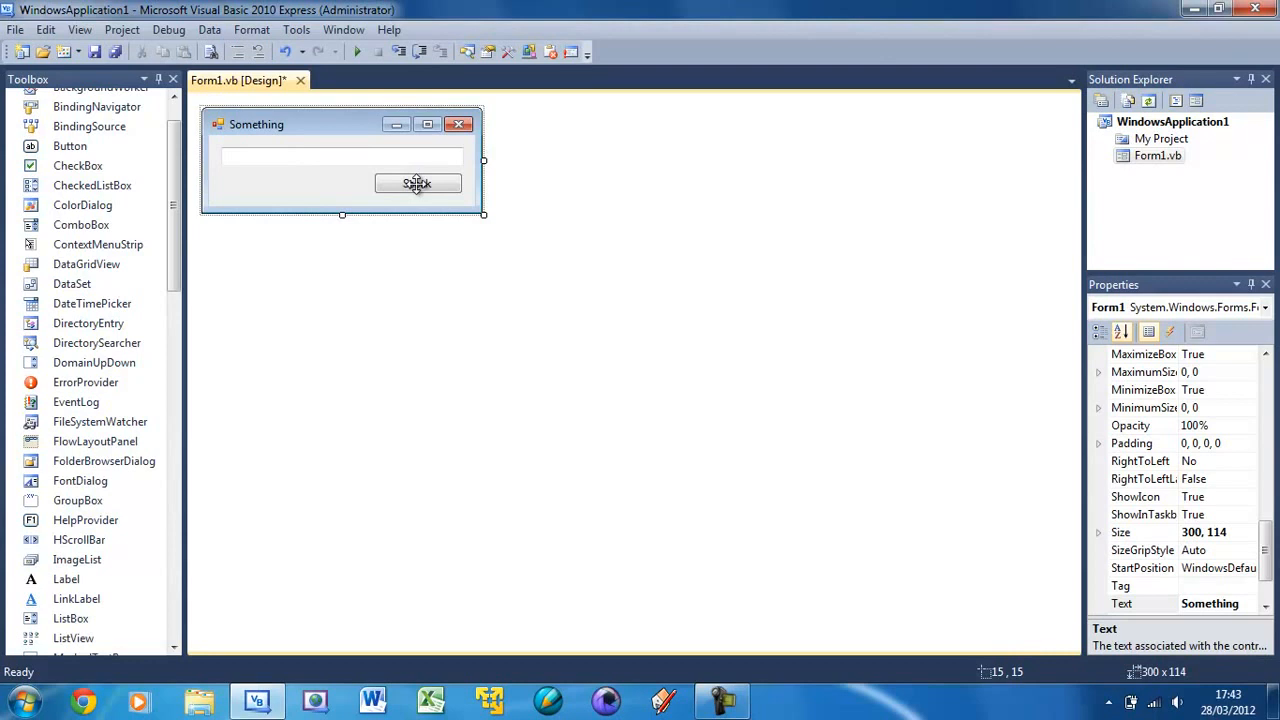
Open the Button1_Click handler for the Speak button with the insertion point inside it
{"action": "left_click", "coordinate": [417, 184]}
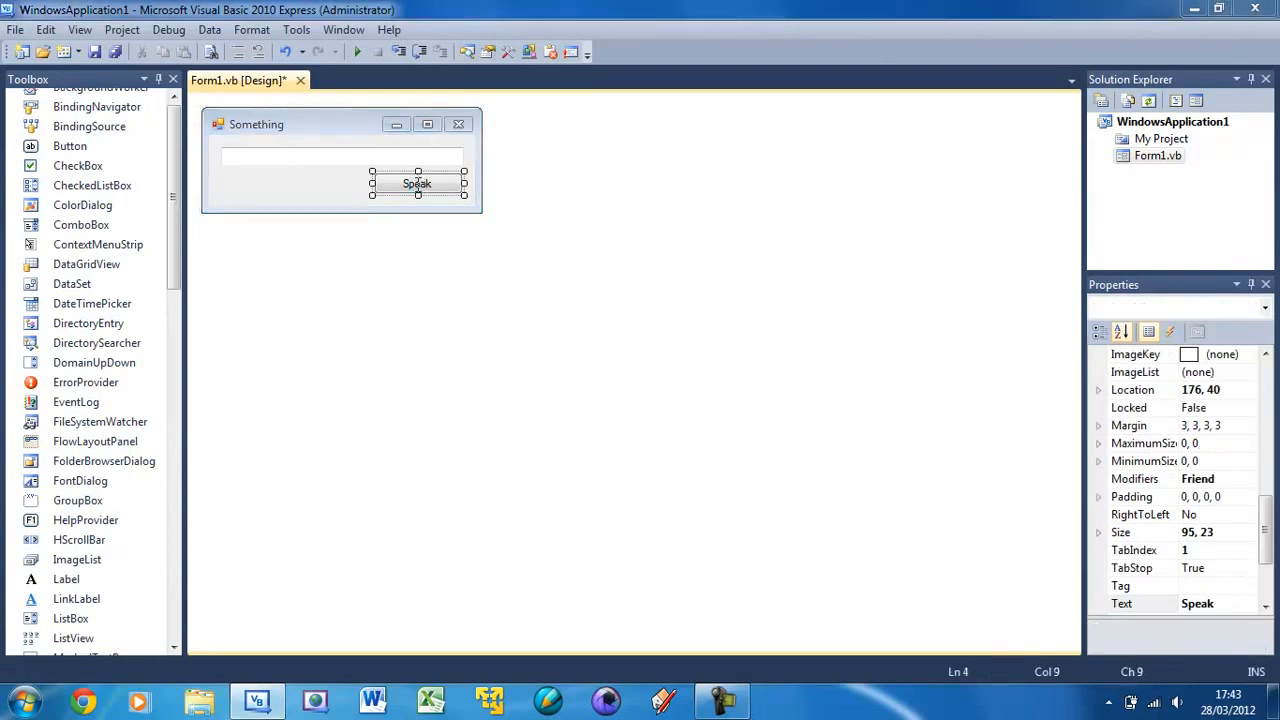
{"action": "double_click", "coordinate": [417, 183]}
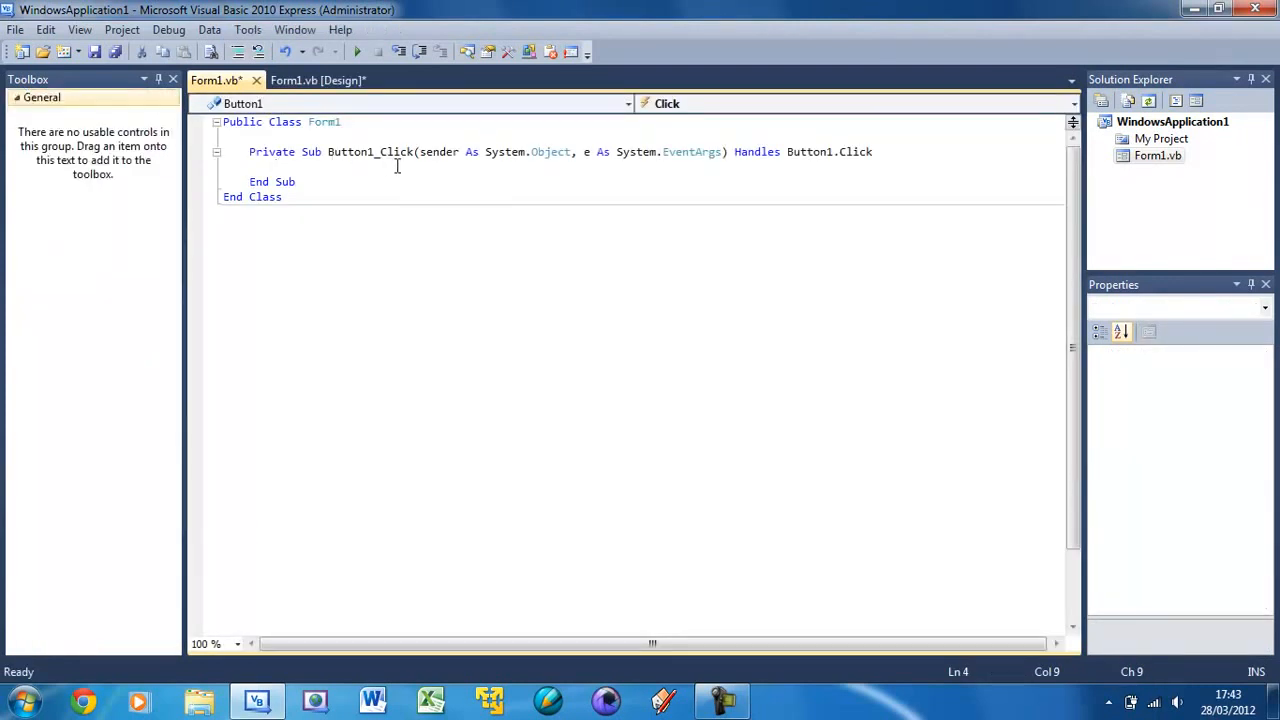
{"action": "double_click", "coordinate": [368, 151]}
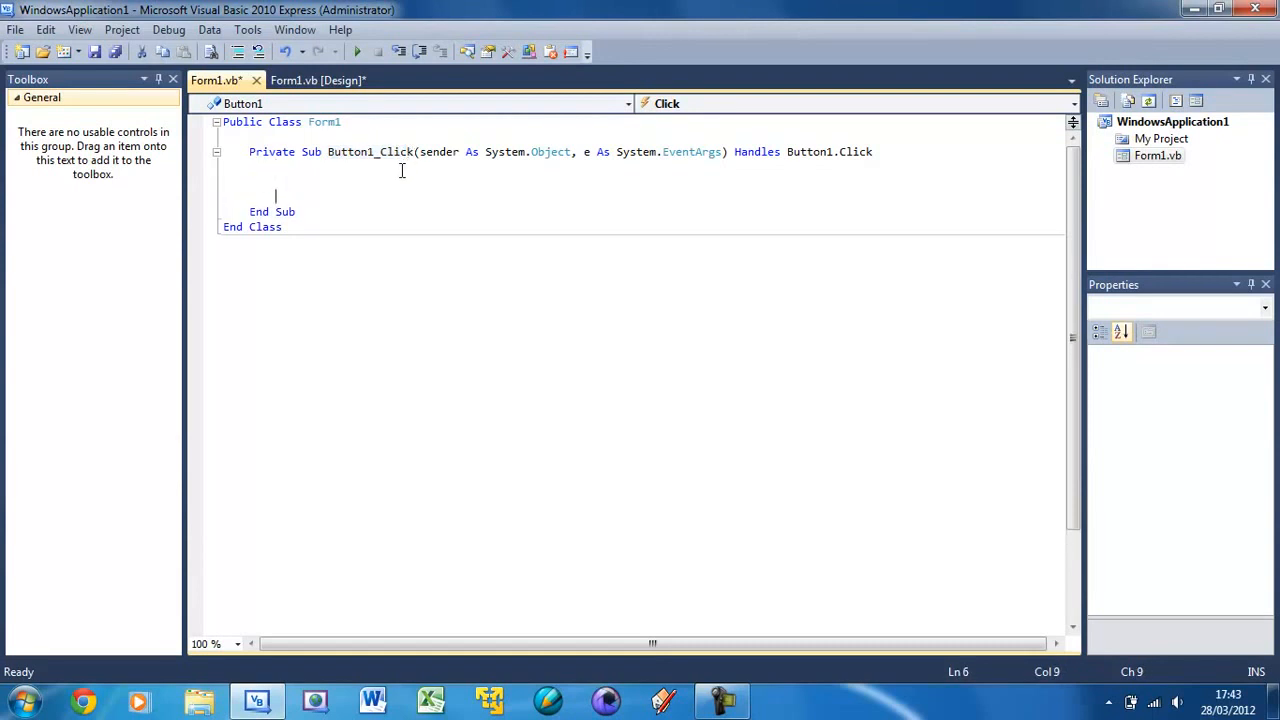
Write If TextBox1.Text = "Hello" Then on the blank line inside Button1_Click
{"action": "key", "text": "up"}
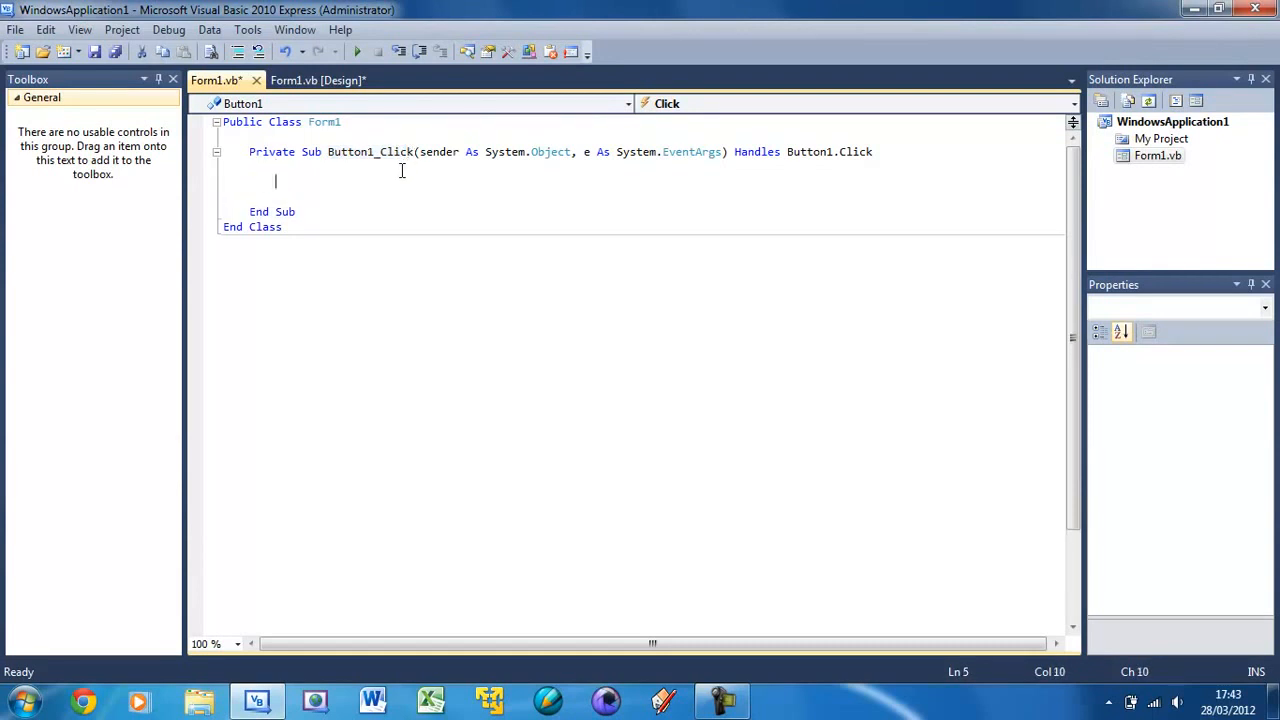
{"action": "type", "text": "If"}
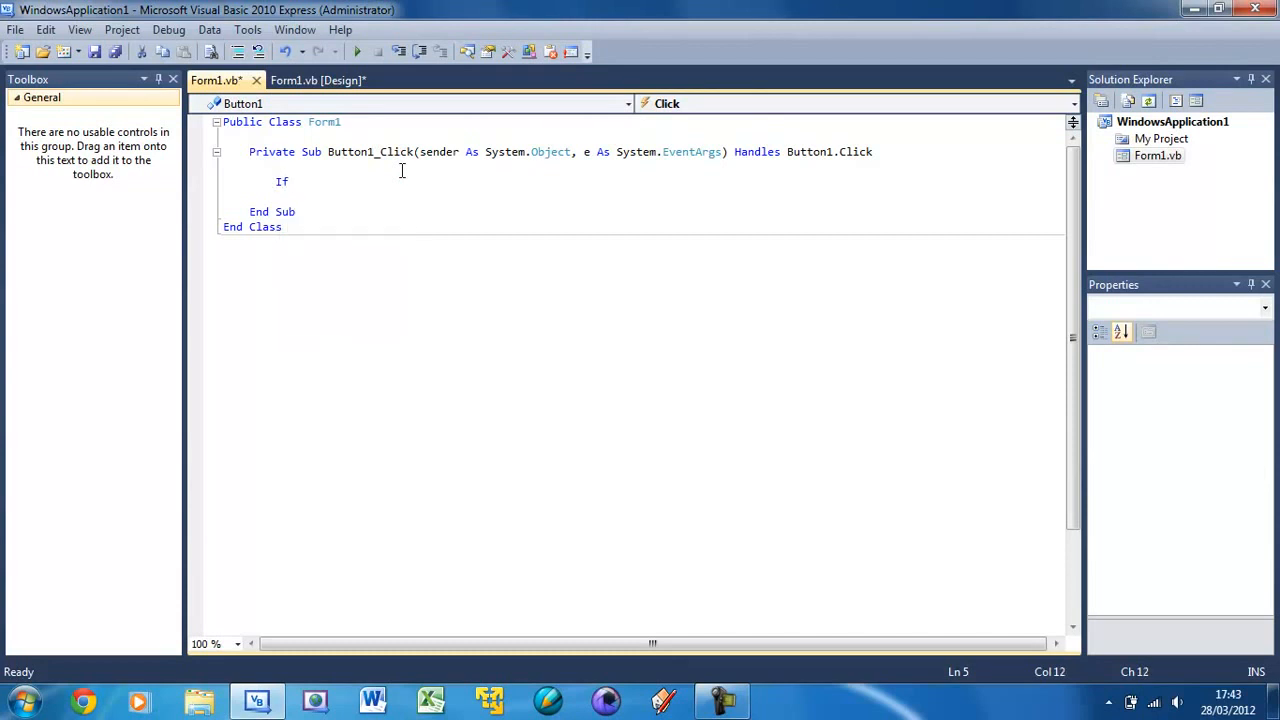
{"action": "key", "text": "space"}
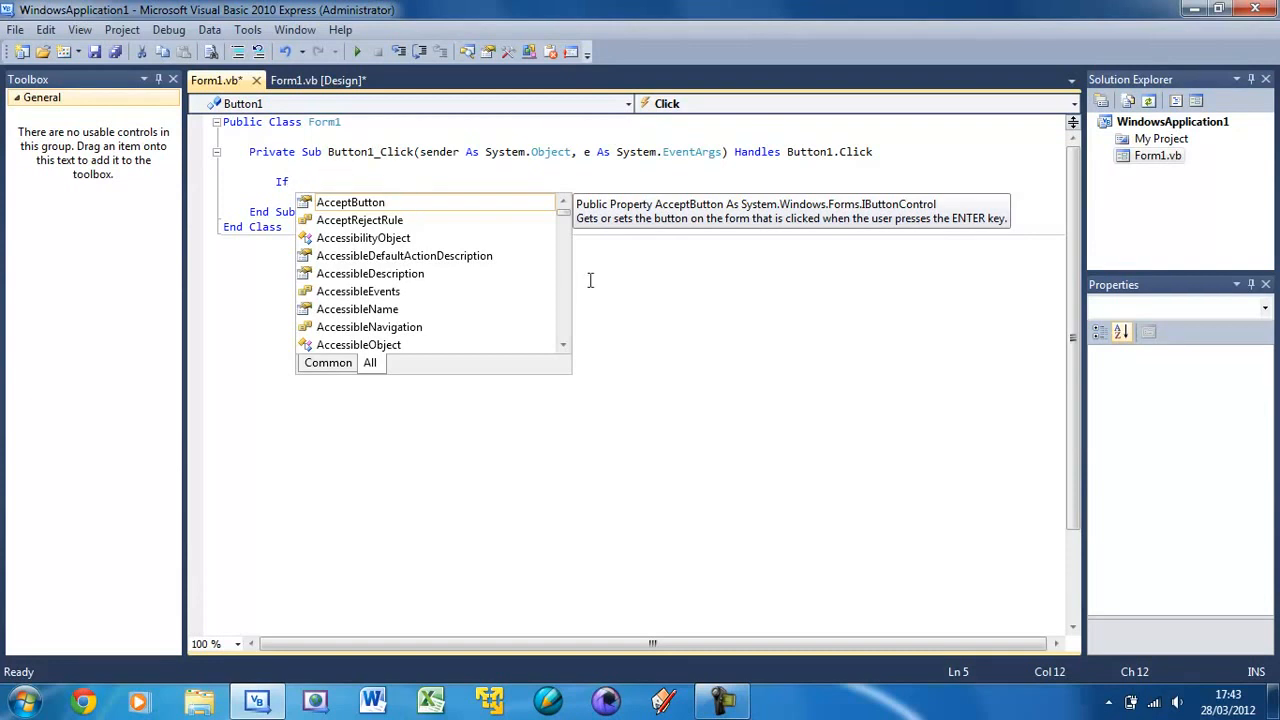
{"action": "type", "text": "Textbox1.text"}
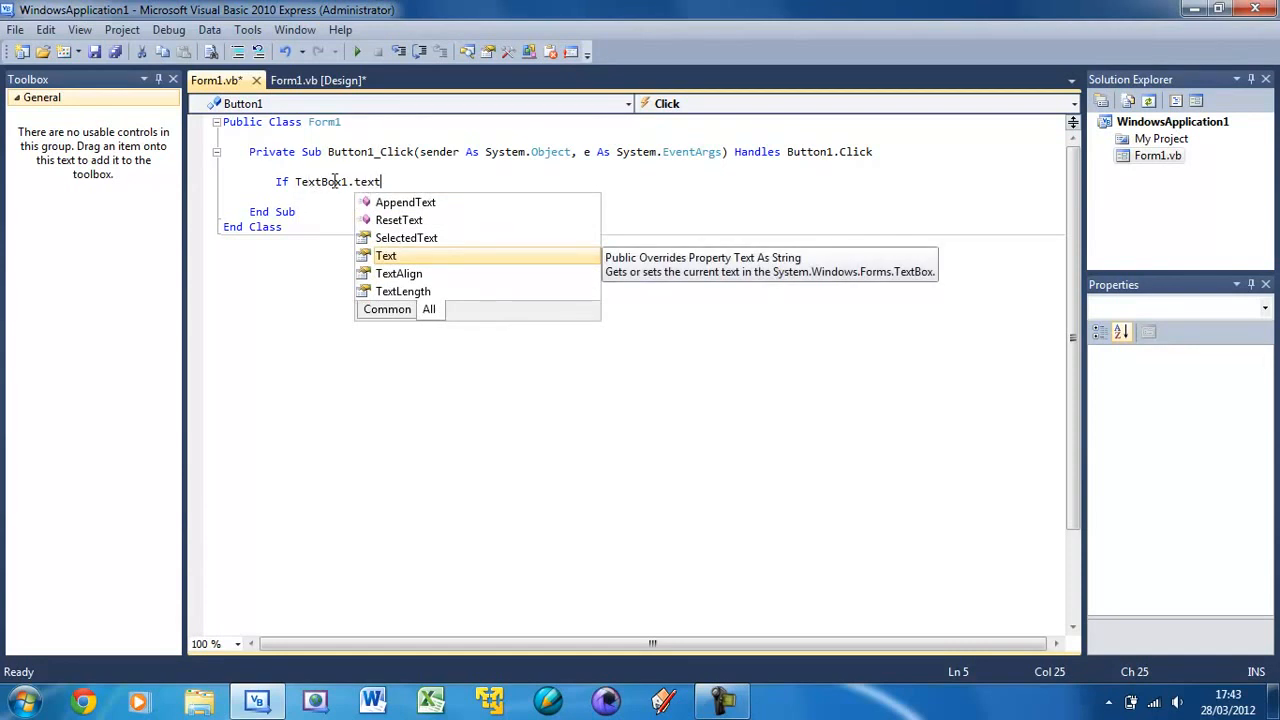
{"action": "type", "text": "="}
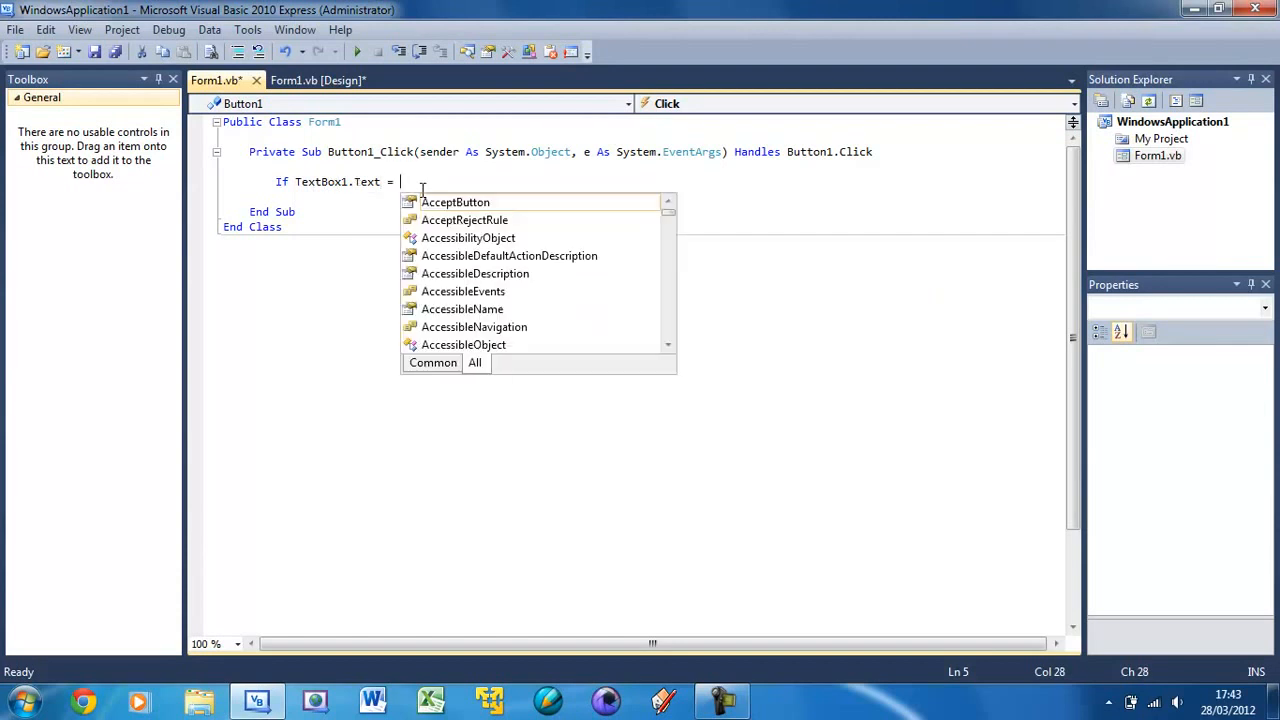
{"action": "type", "text": "\""}
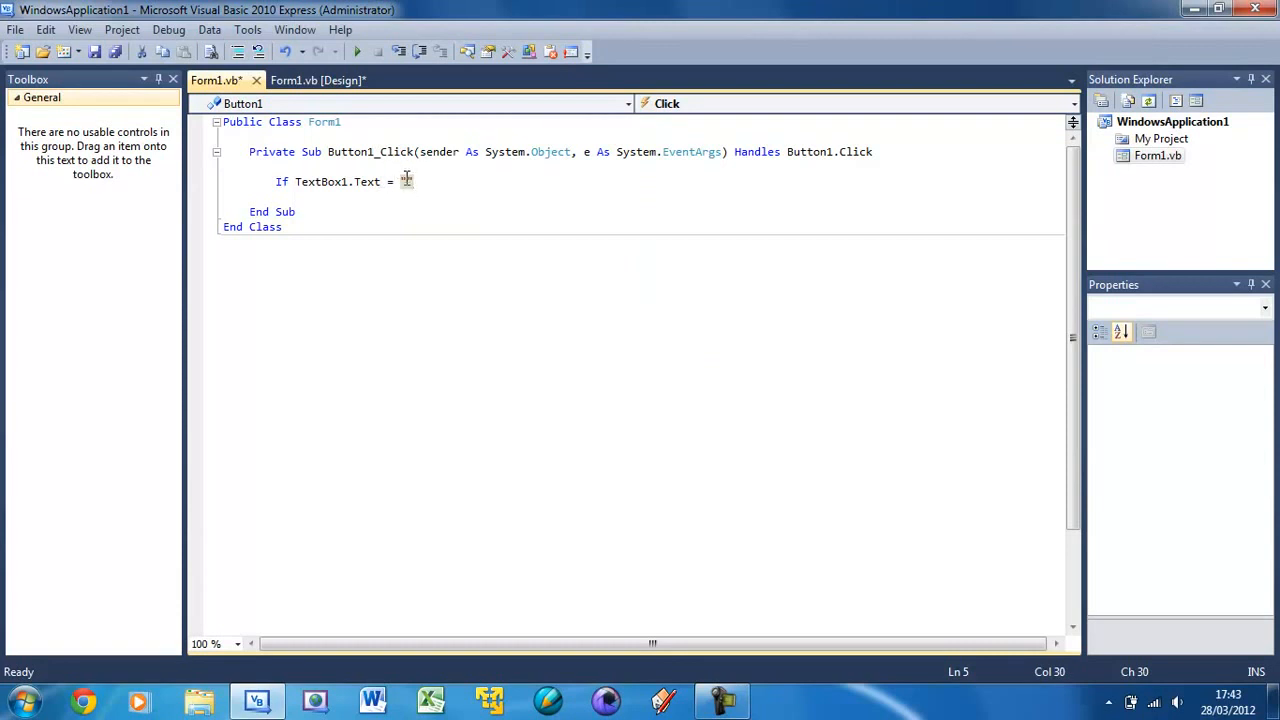
{"action": "type", "text": "\""}
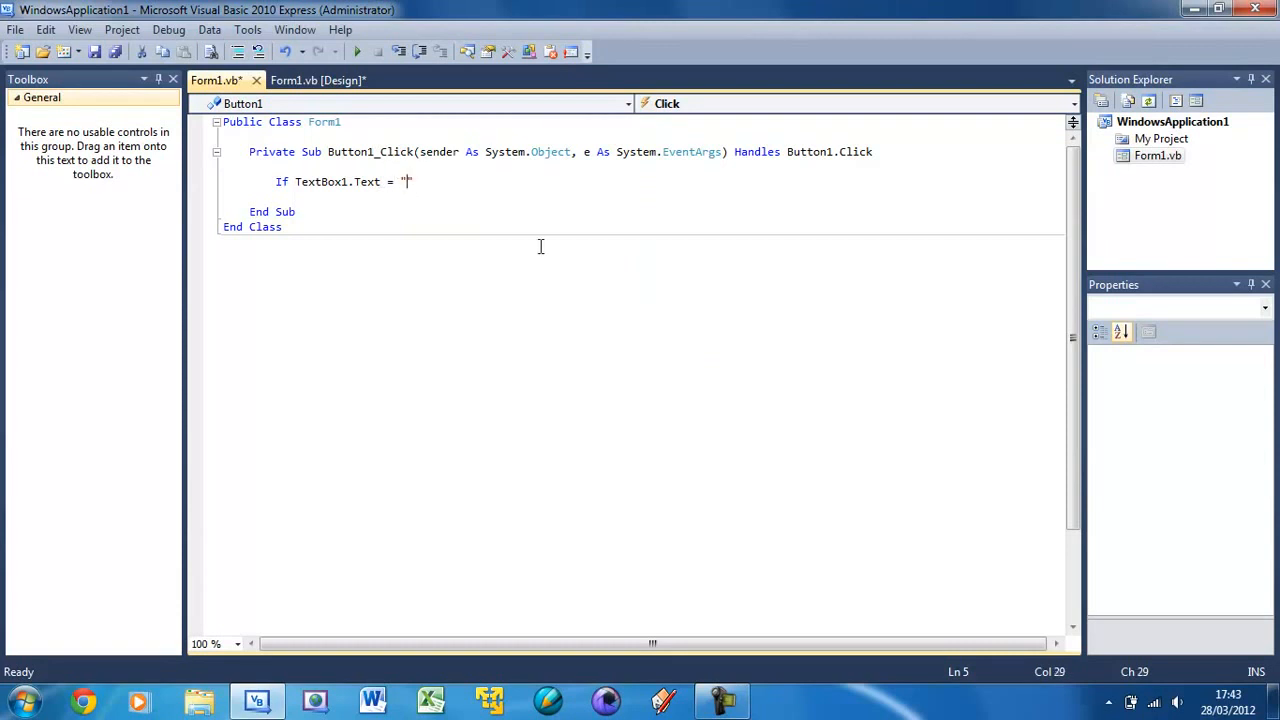
{"action": "type", "text": "He"}
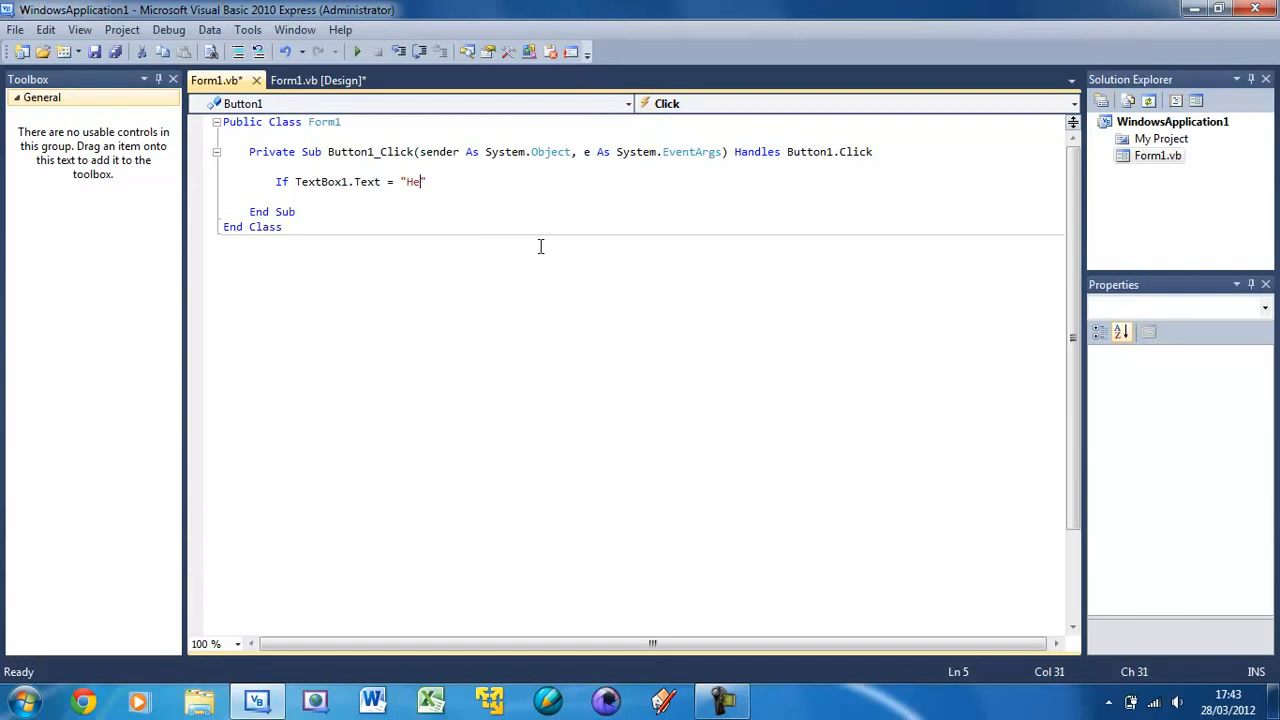
{"action": "type", "text": "llo"}
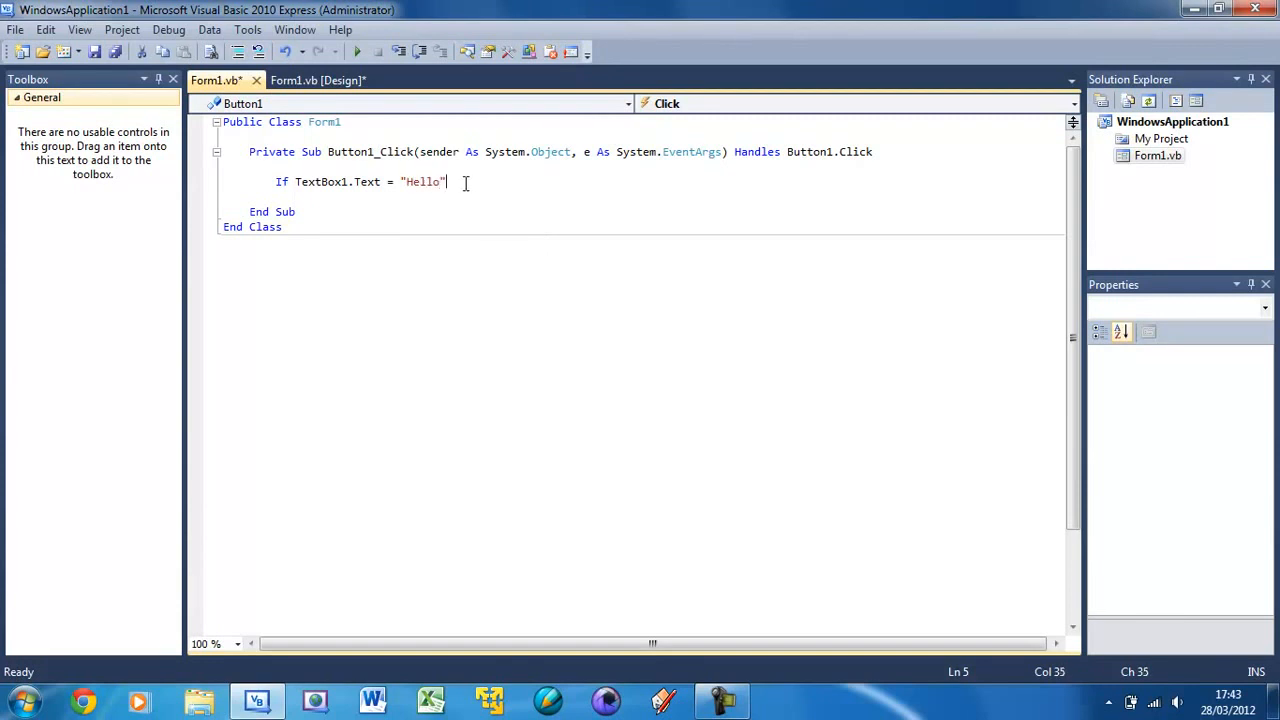
{"action": "type", "text": "Then"}
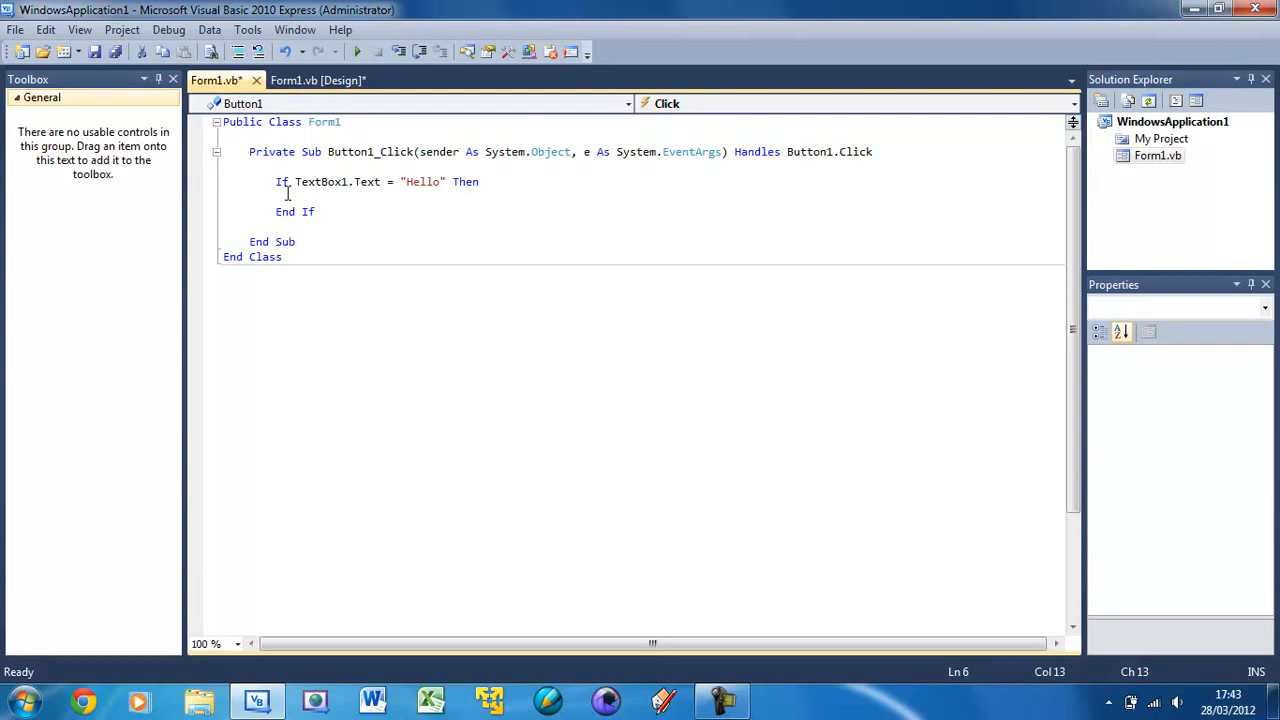
Let End If close the Hello check and leave an empty body line inside the If block
{"action": "left_click_drag", "start_coordinate": [276, 181], "coordinate": [315, 211]}
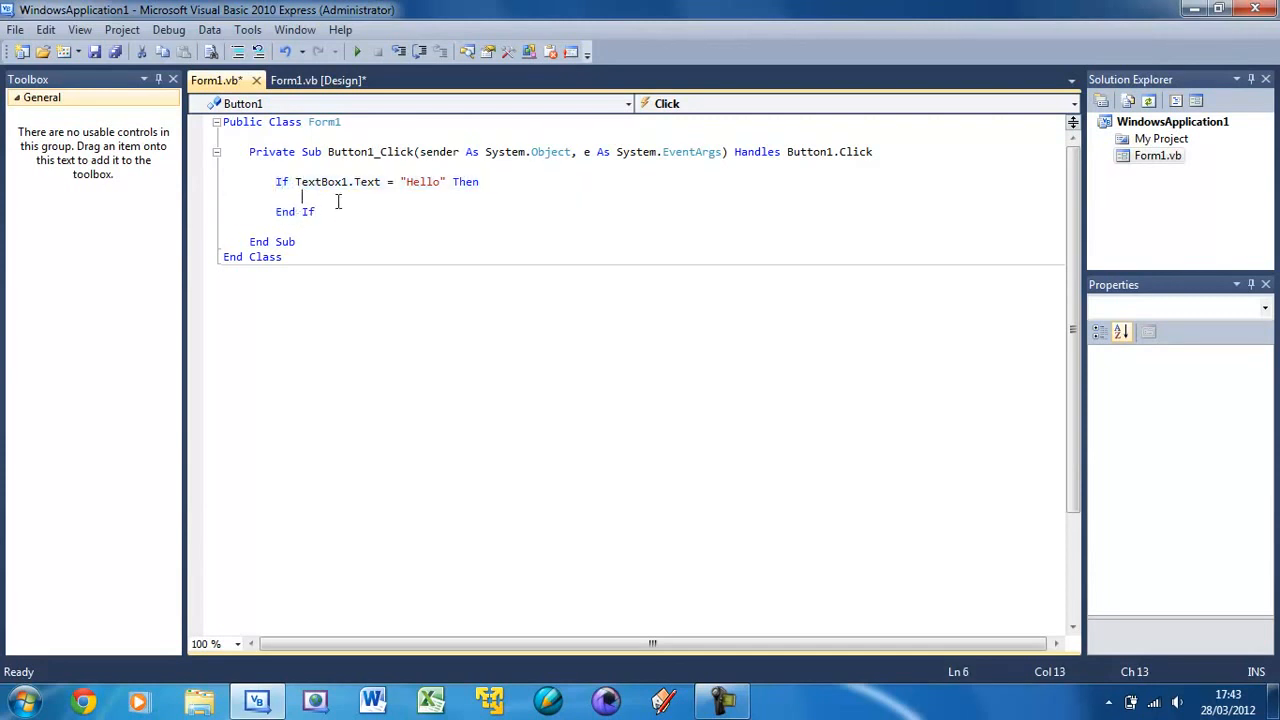
{"action": "key", "text": "enter"}
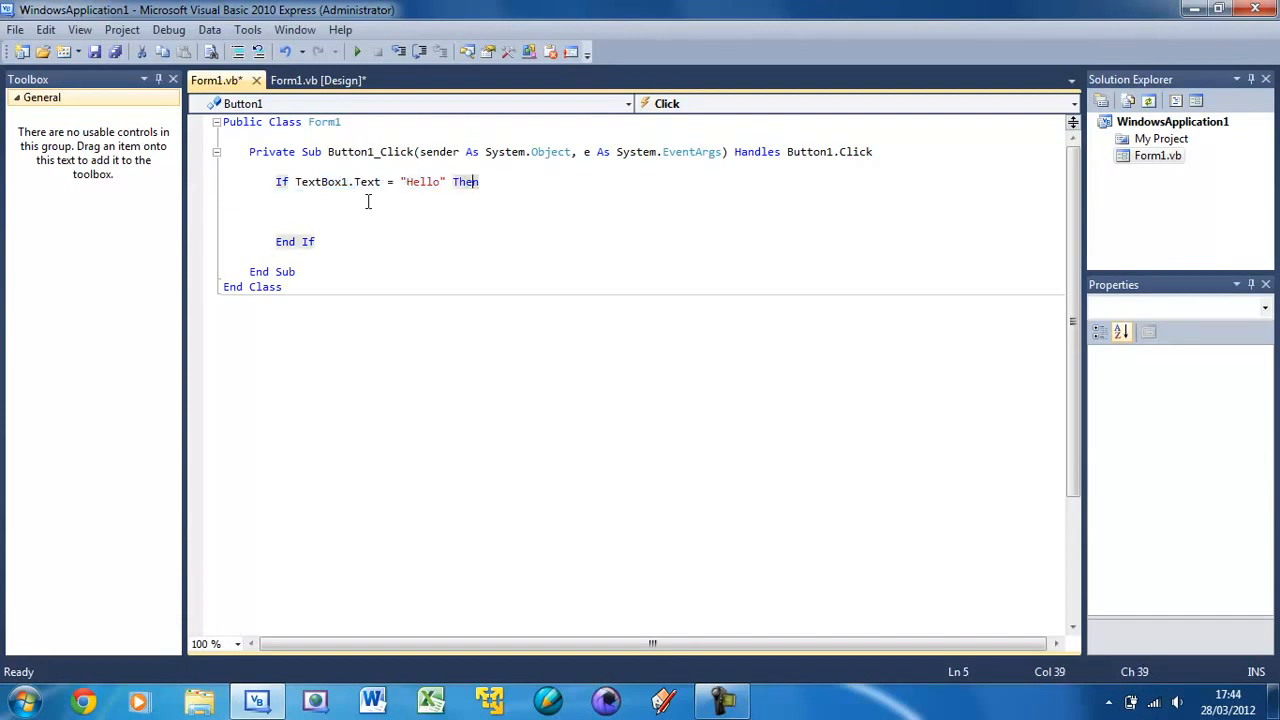
{"action": "type", "text": "krkr"}
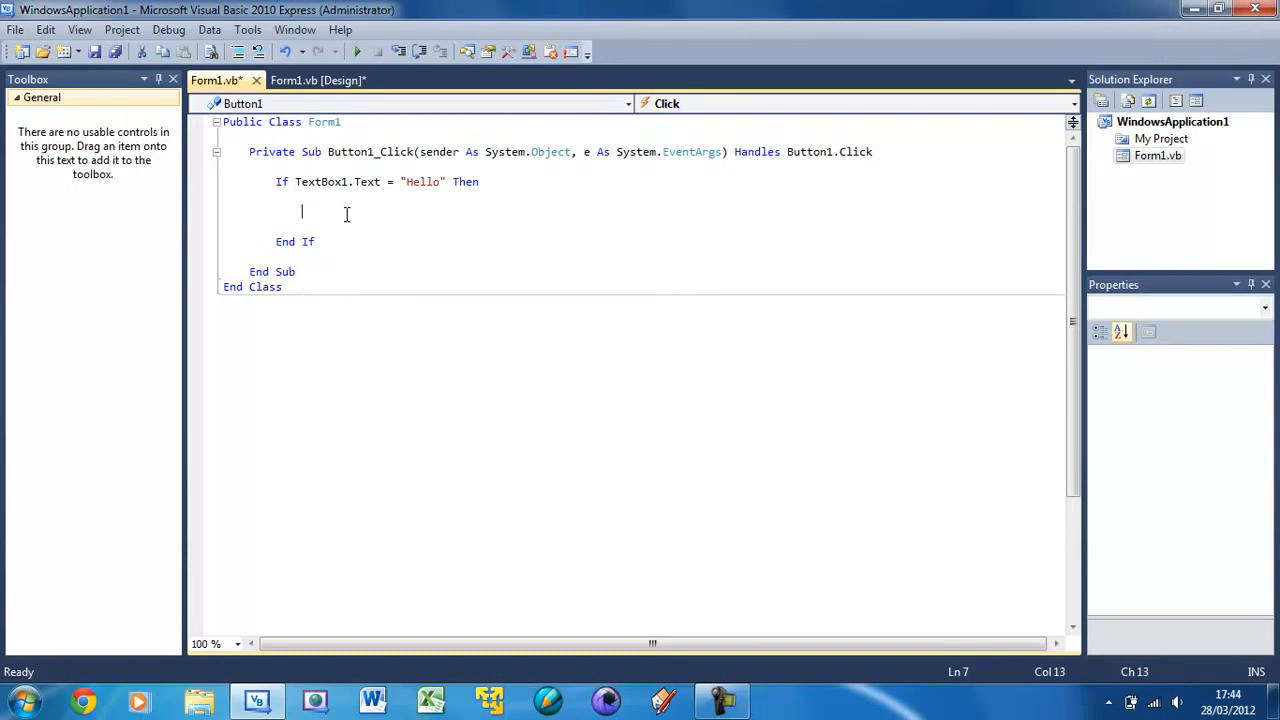
Add MessageBox.Show("Well hello there") inside the Hello branch and start the program
{"action": "type", "text": "MessageBox.Show("}
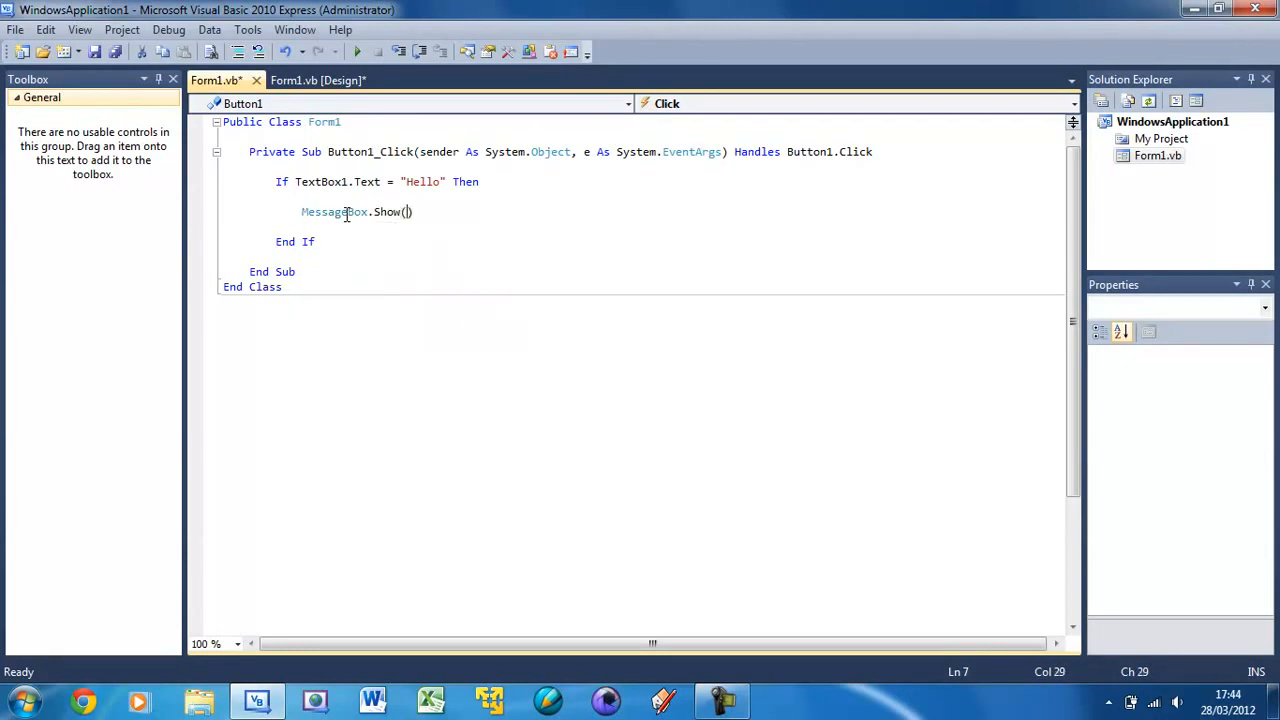
{"action": "type", "text": "\"\""}
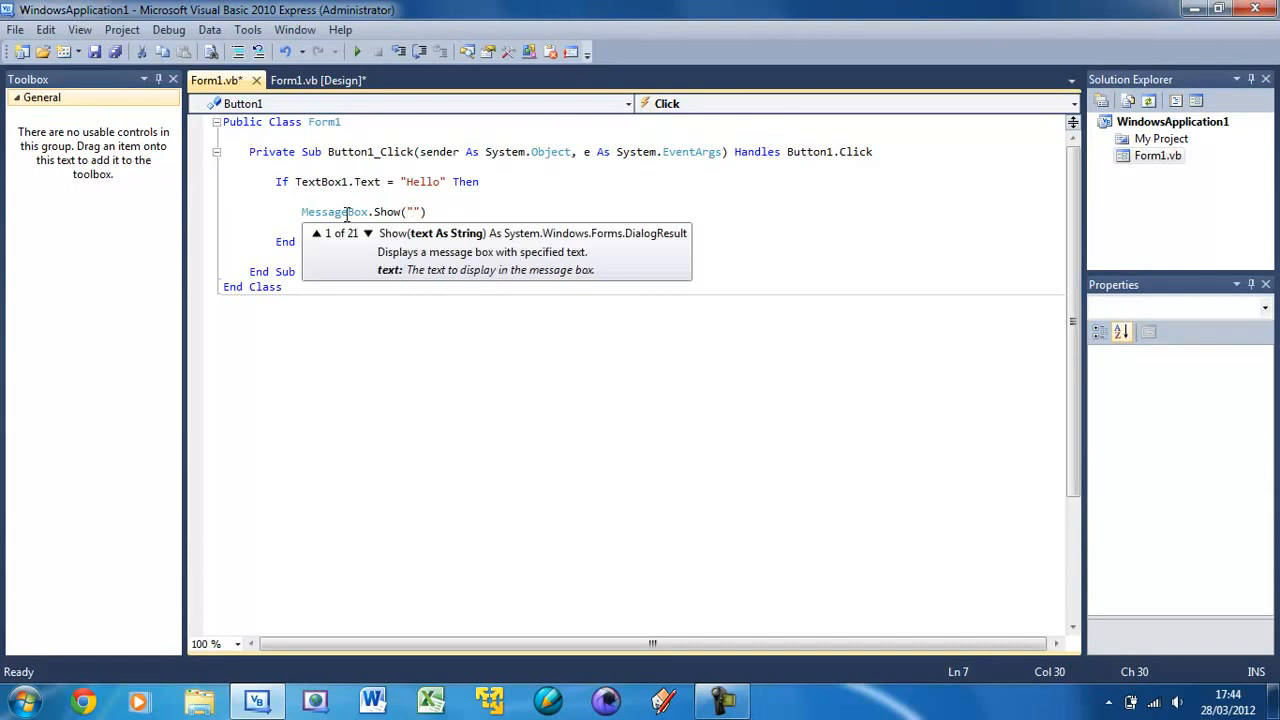
{"action": "type", "text": "H"}
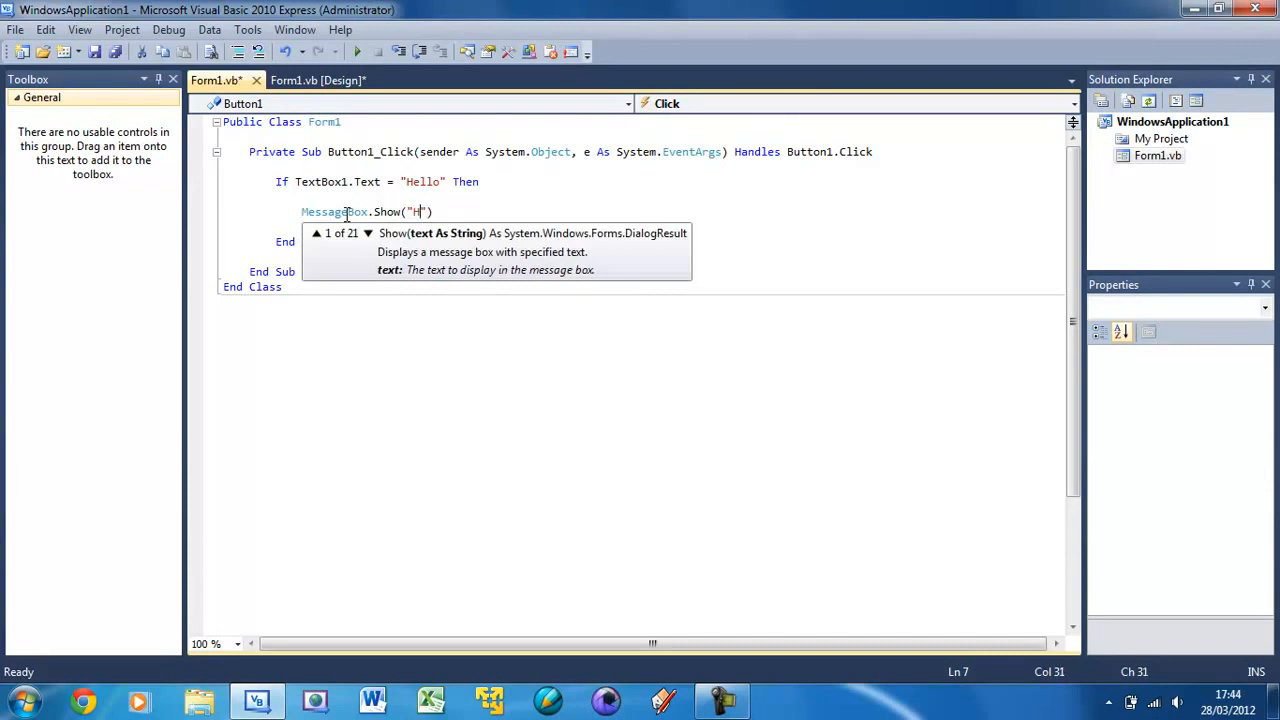
{"action": "type", "text": "Well hello there"}
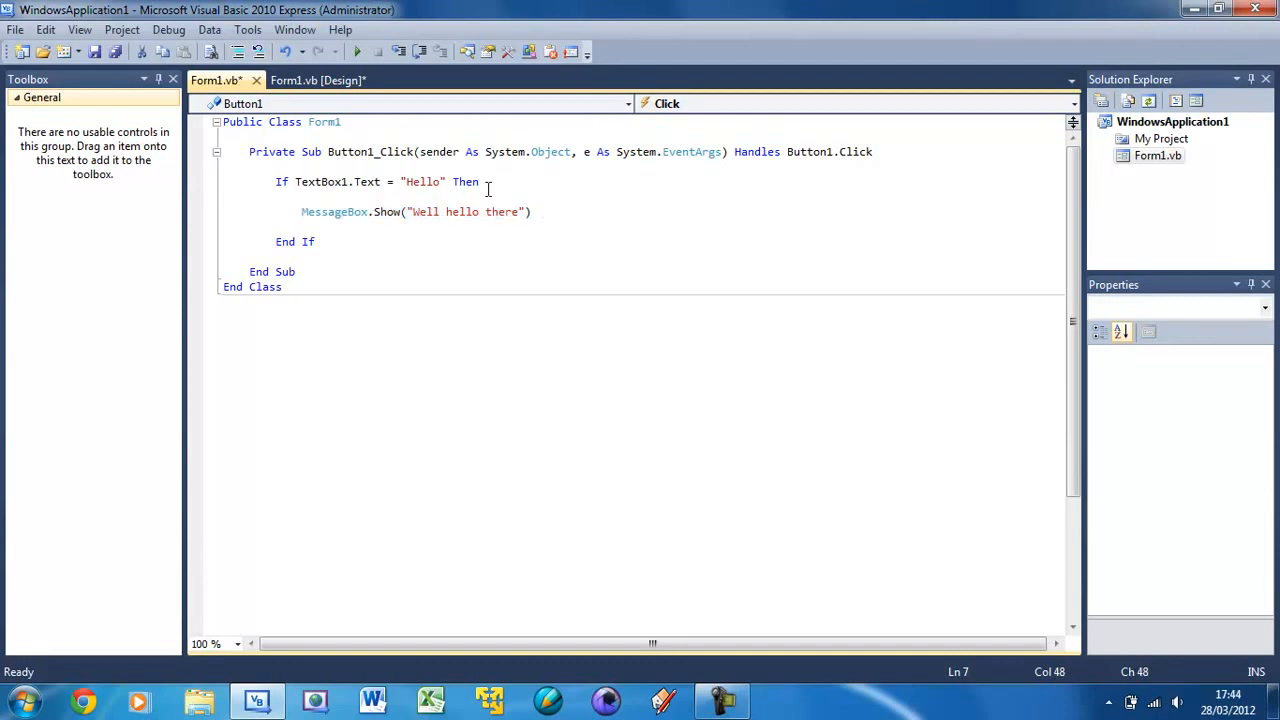
{"action": "left_click", "coordinate": [298, 181]}
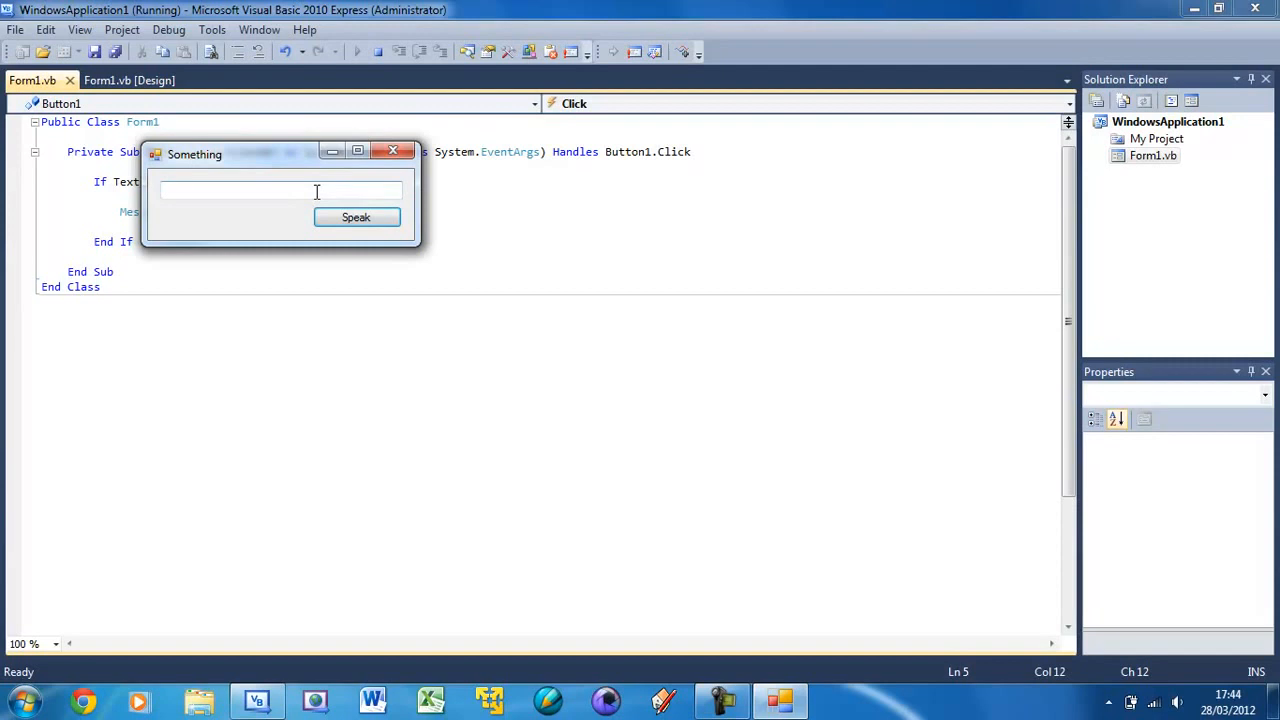
Enter Hello, confirm the 'Well hello there' message appears, dismiss it and return to the code
{"action": "type", "text": "Hel"}
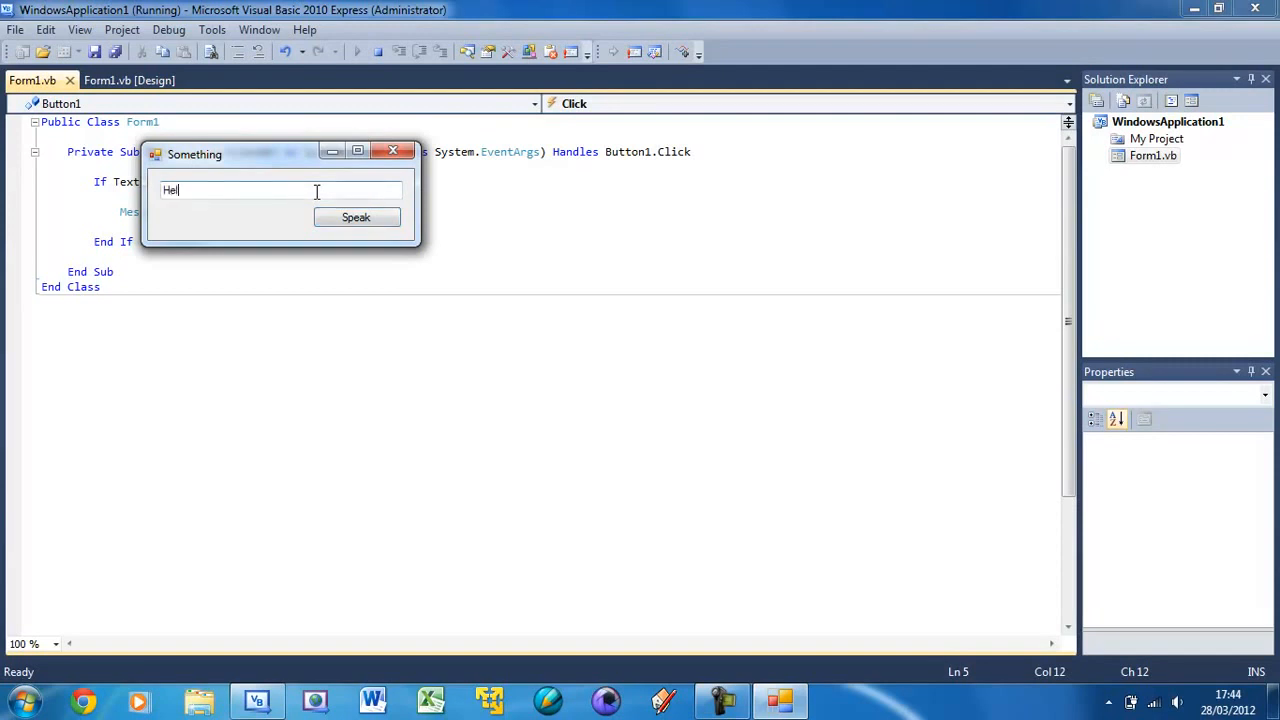
{"action": "left_click", "coordinate": [356, 217]}
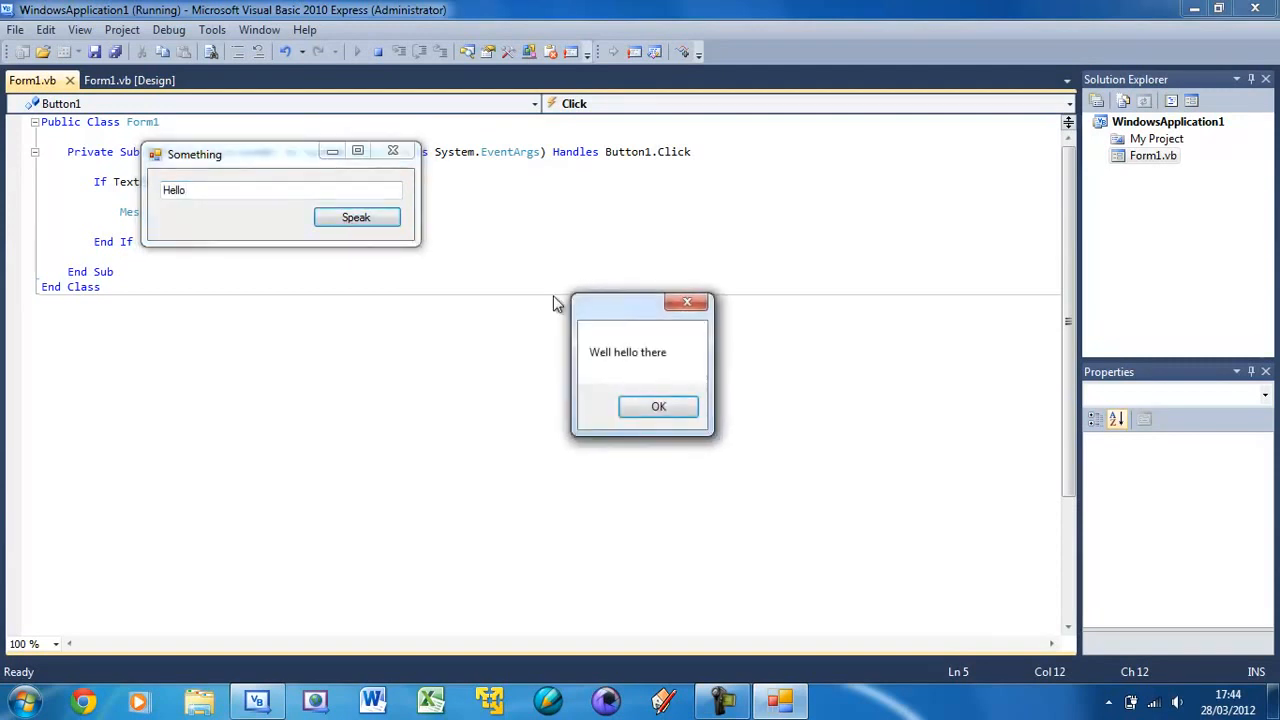
{"action": "left_click", "coordinate": [658, 406]}
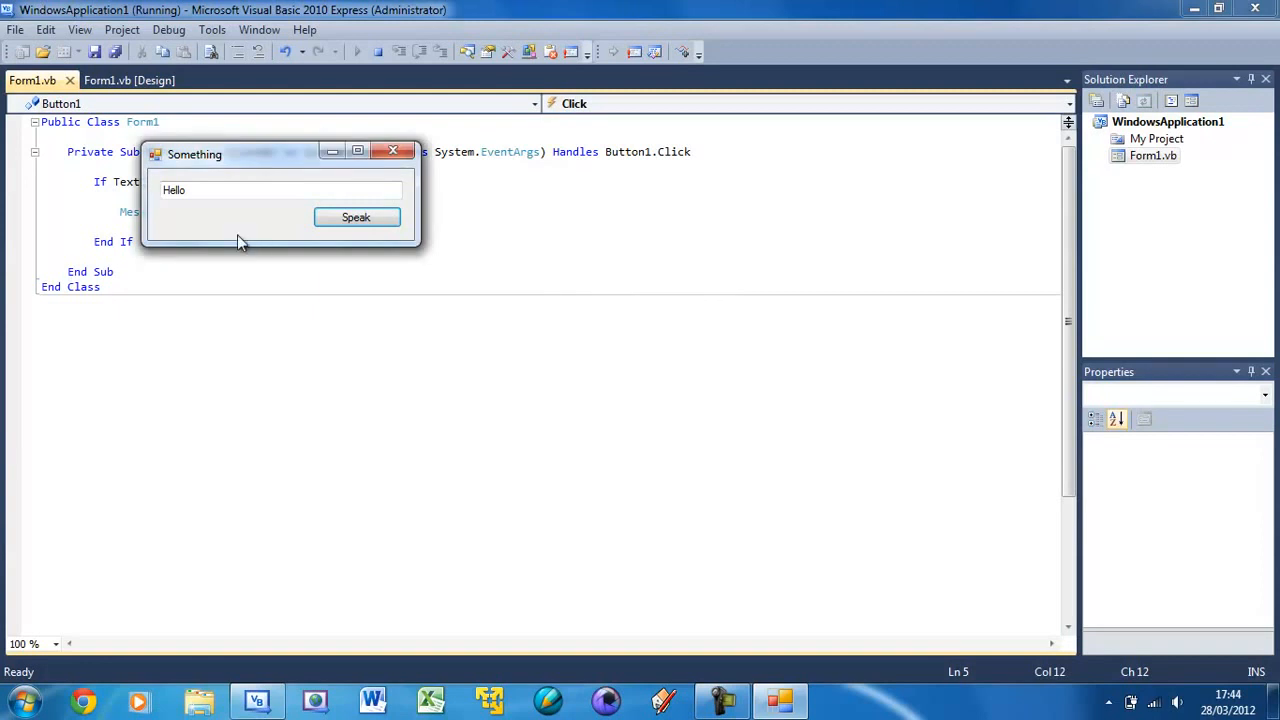
{"action": "type", "text": "13"}
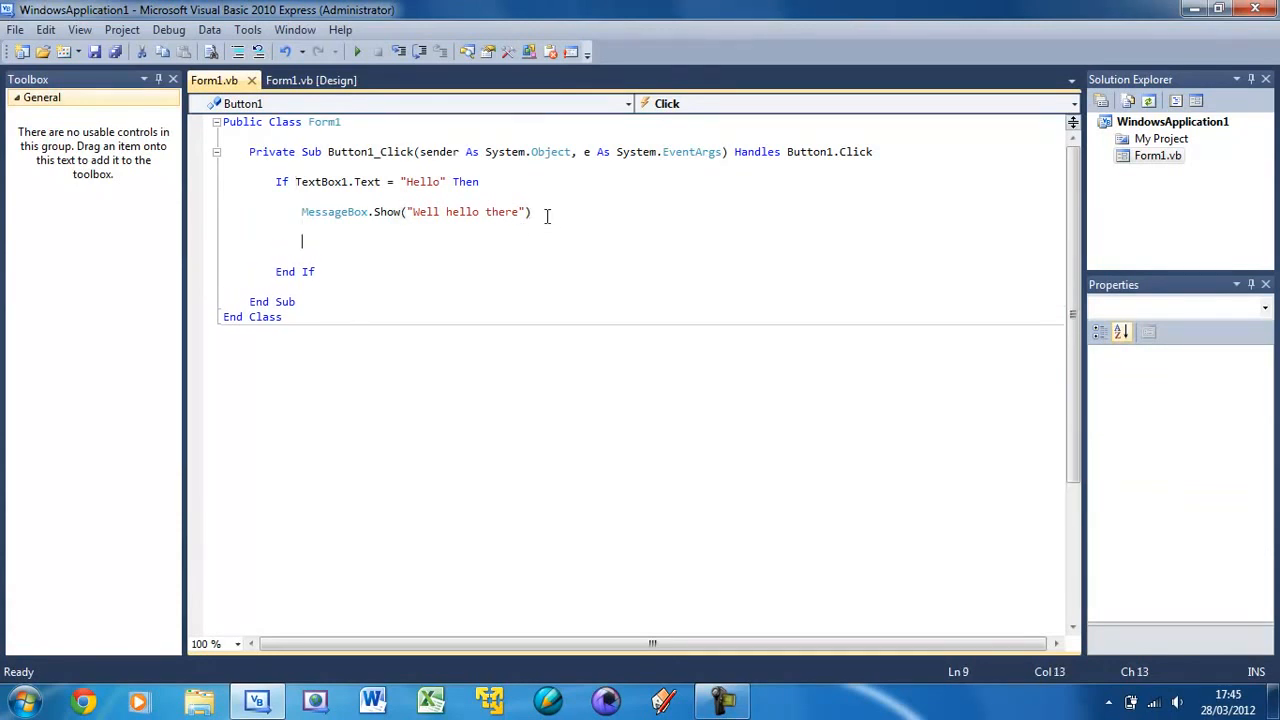
Add an Else branch containing MessageBox.Show("I don't understand you!")
{"action": "type", "text": "Else"}
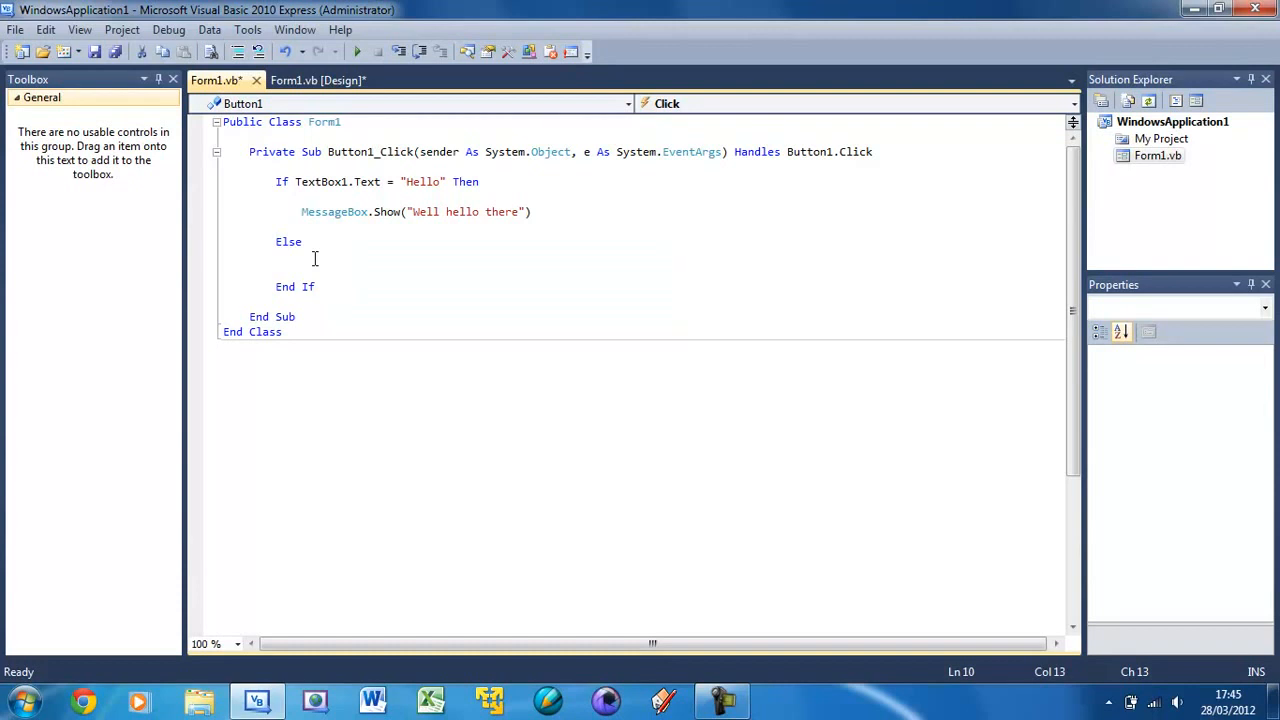
{"action": "mouse_move", "coordinate": [325, 277]}
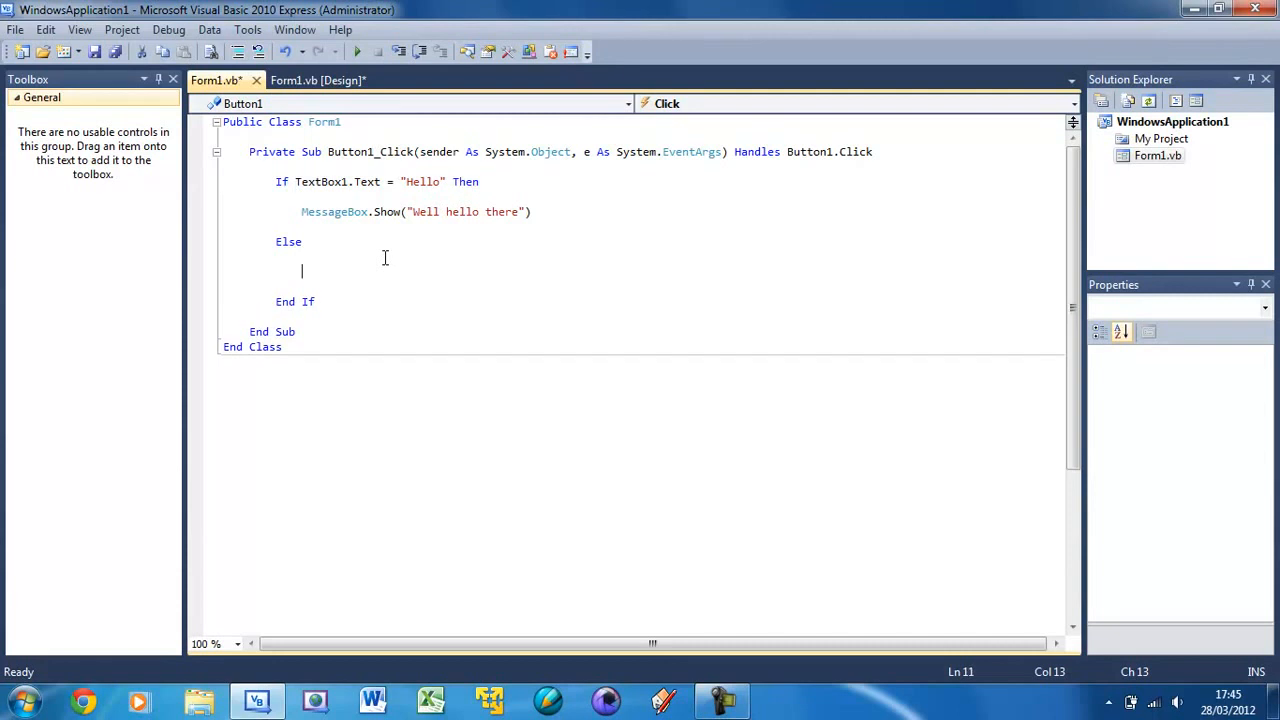
{"action": "type", "text": "MessageBox."}
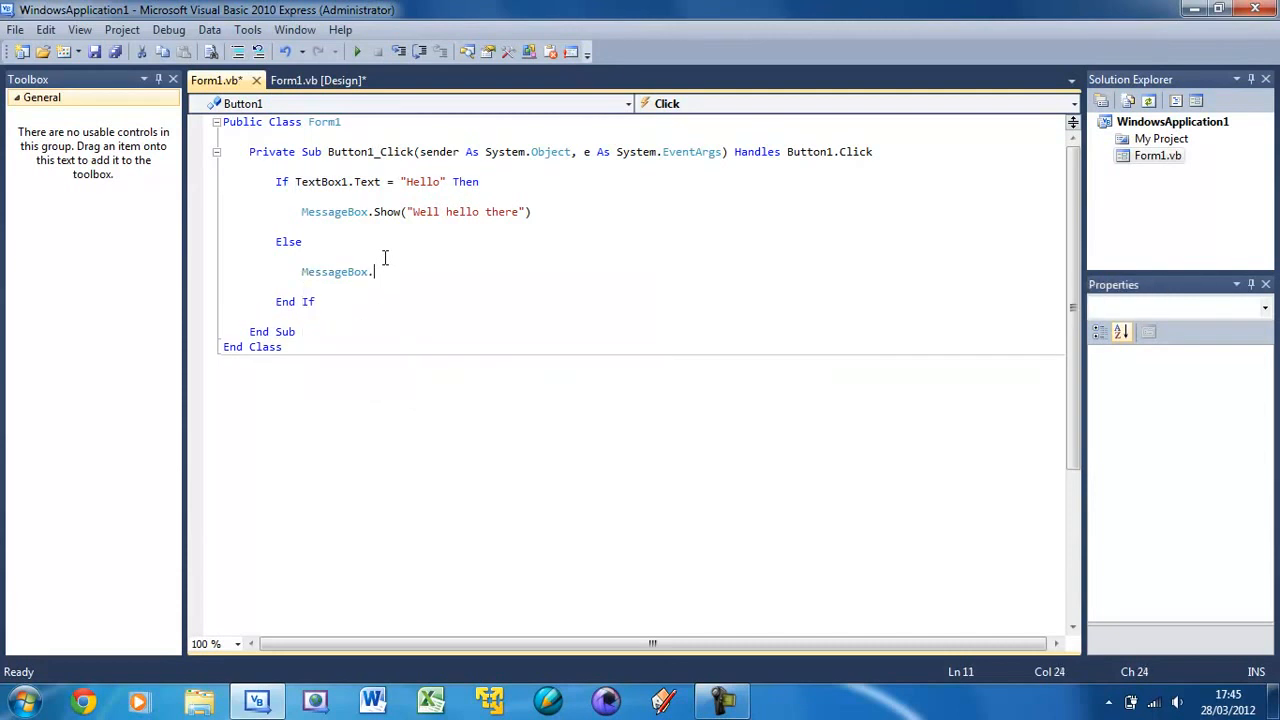
{"action": "type", "text": "Show()"}
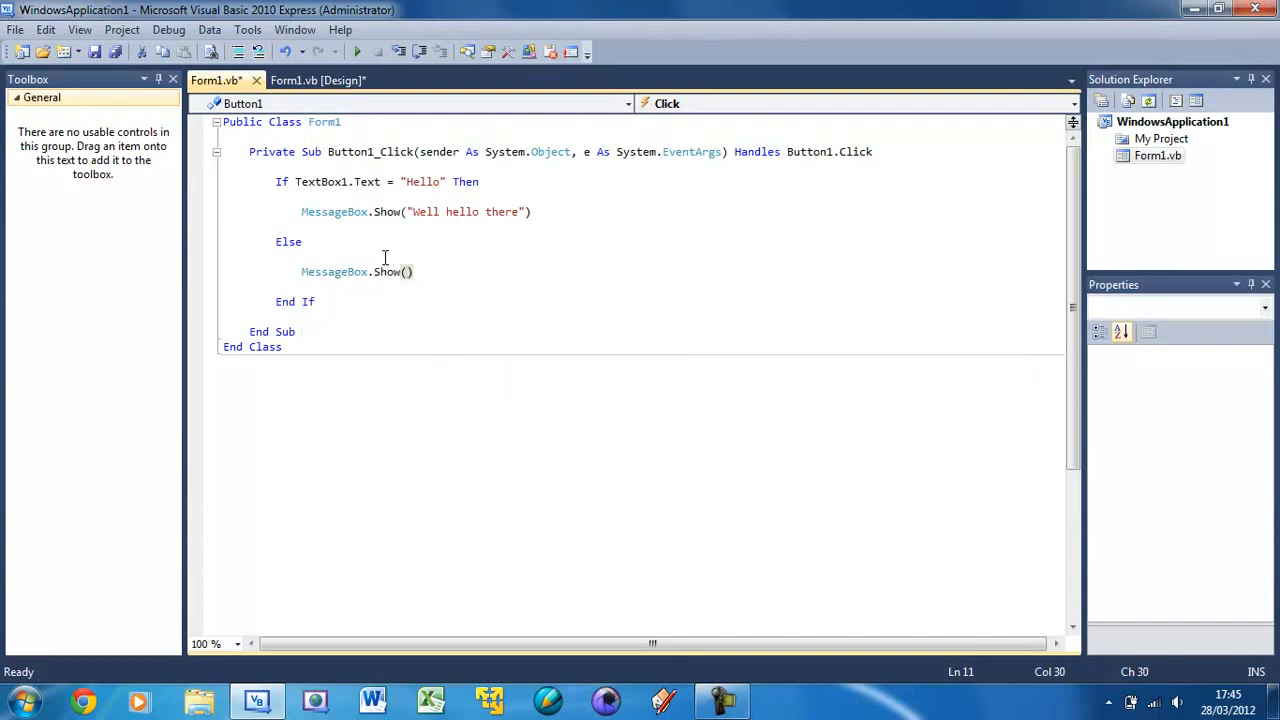
{"action": "type", "text": "\"\""}
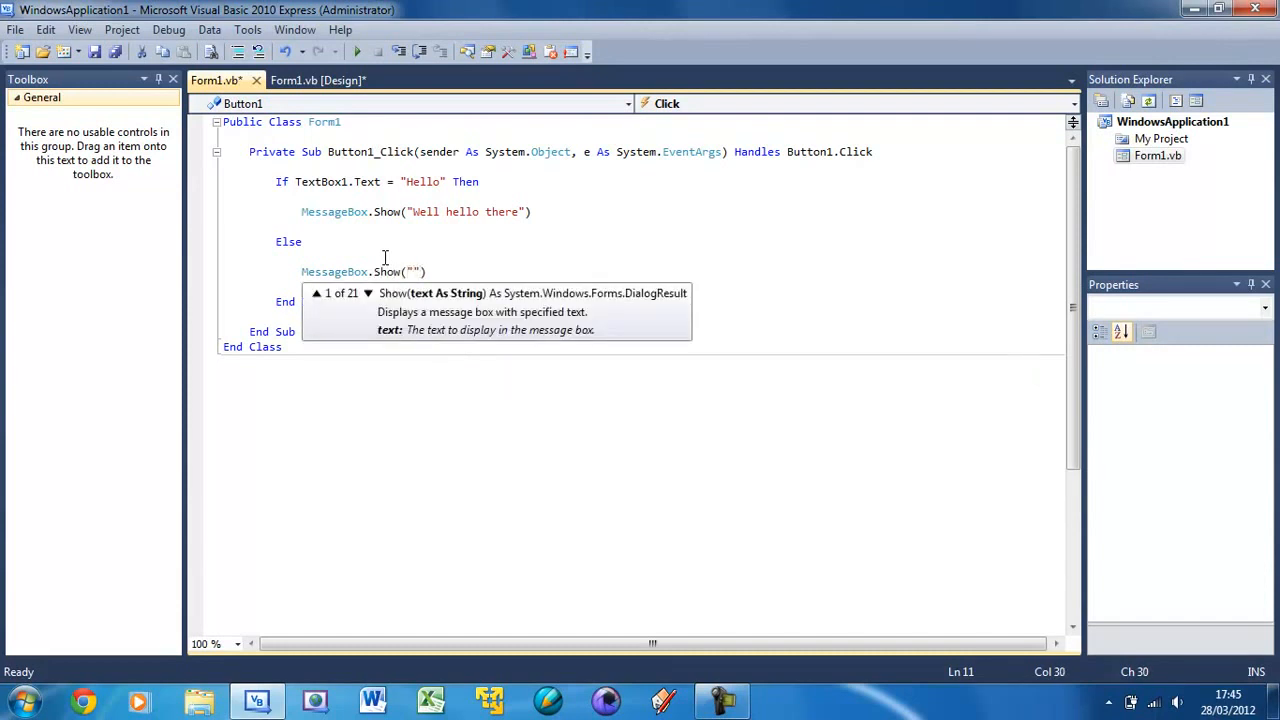
{"action": "type", "text": "I don't understand t"}
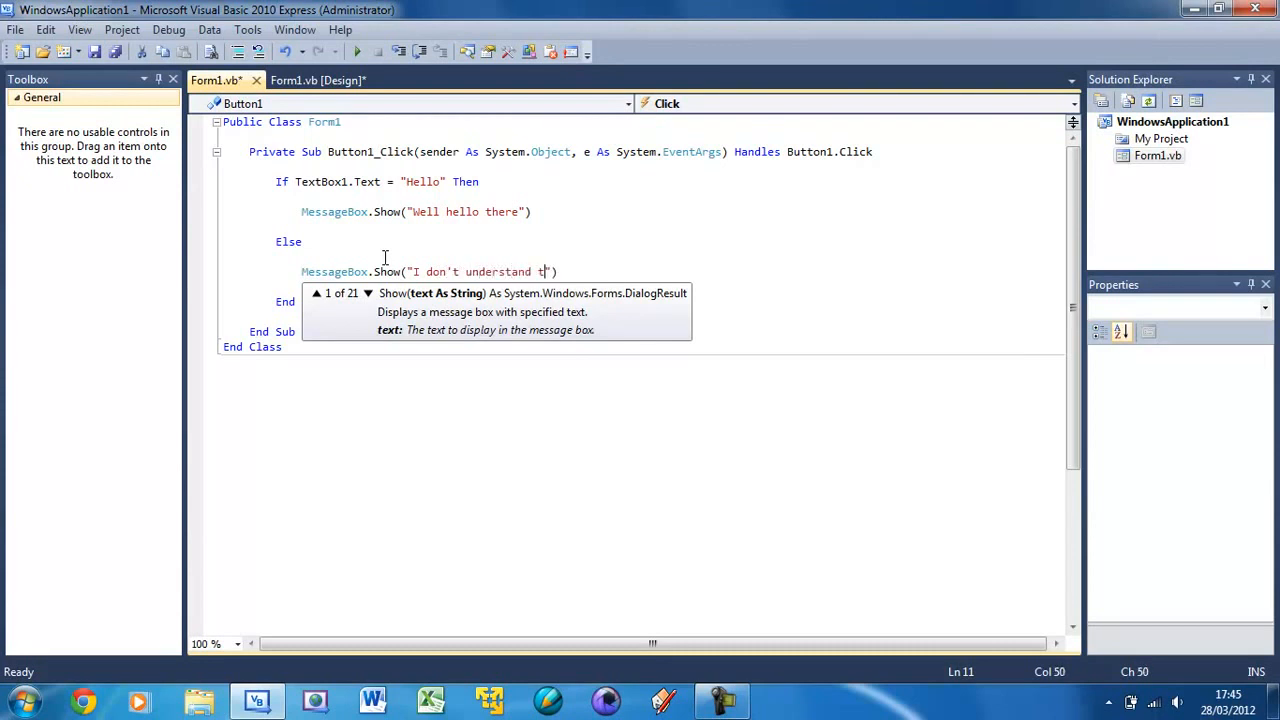
{"action": "type", "text": "oi"}
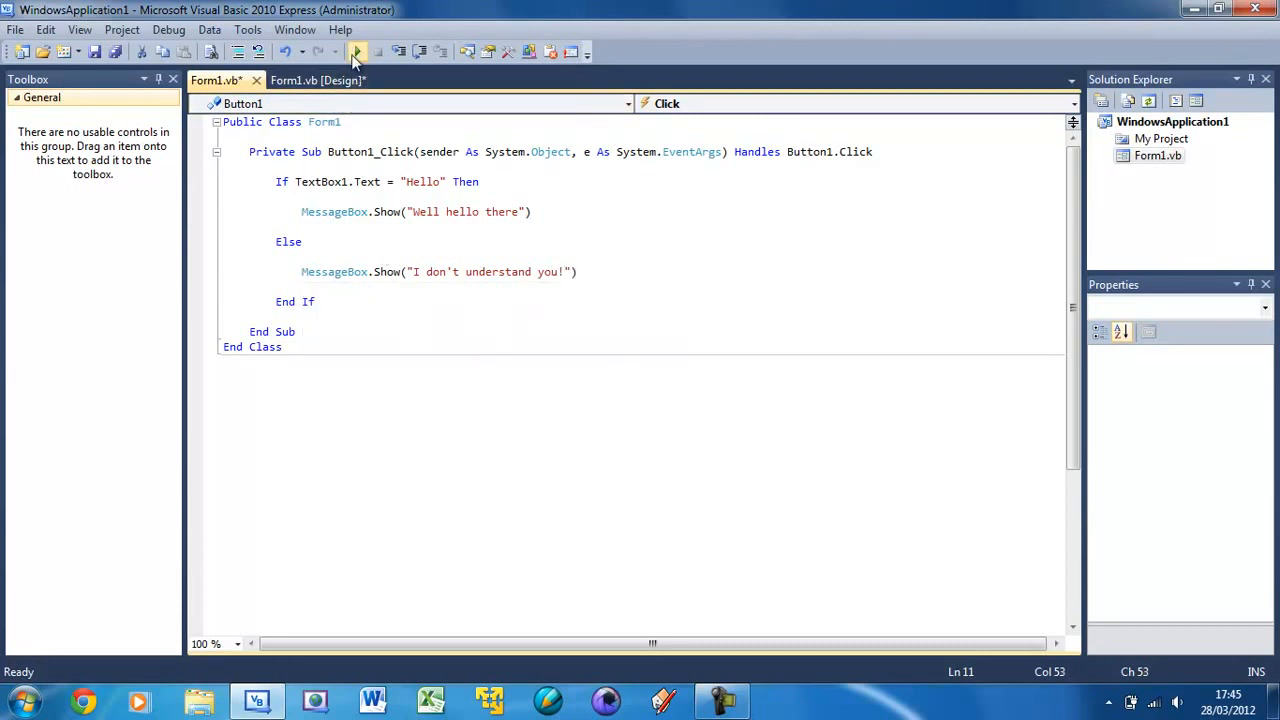
Run the form, enter nonsense text, confirm 'I don't understand you!' appears, then close the form
{"action": "left_click", "coordinate": [357, 51]}
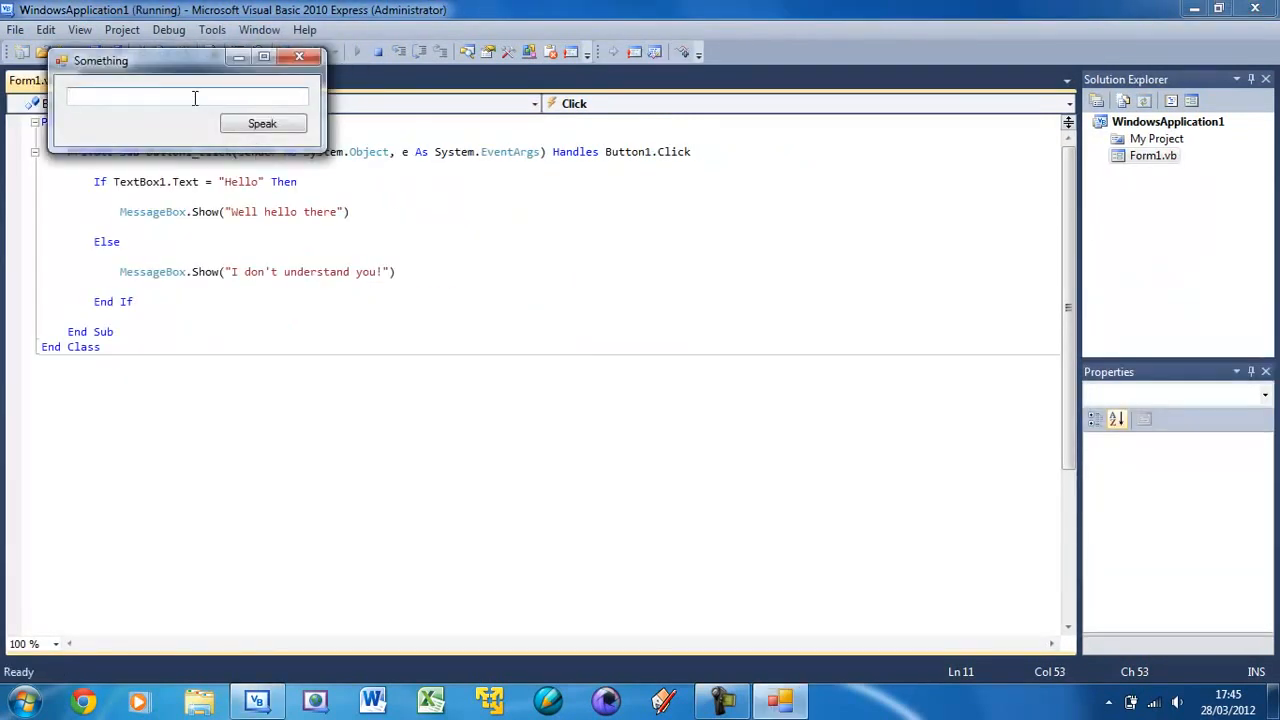
{"action": "type", "text": "hg"}
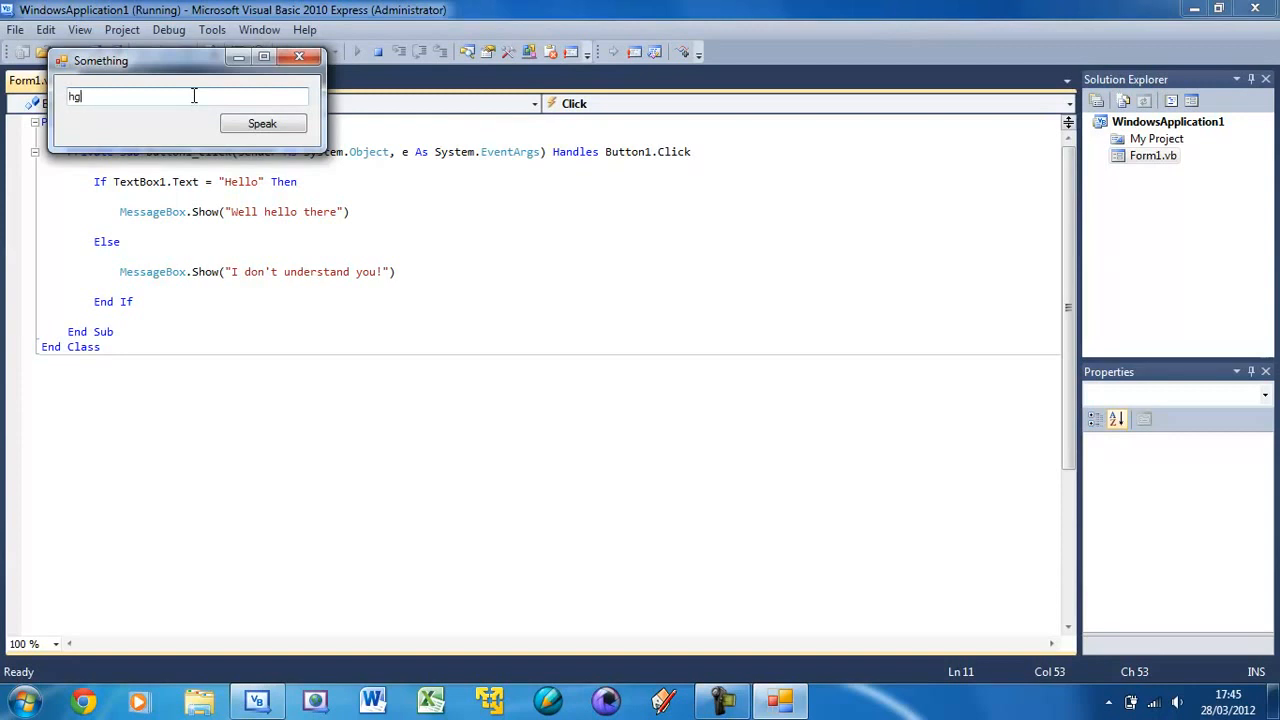
{"action": "left_click", "coordinate": [262, 123]}
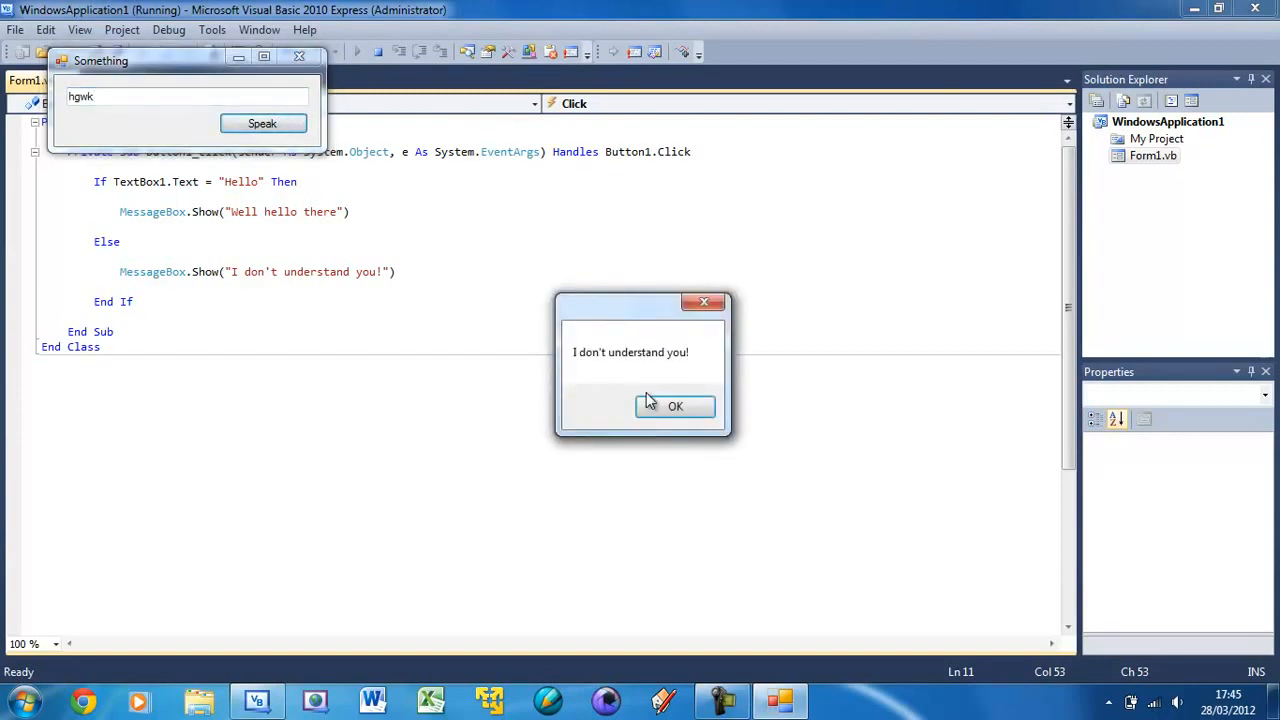
{"action": "left_click", "coordinate": [675, 406]}
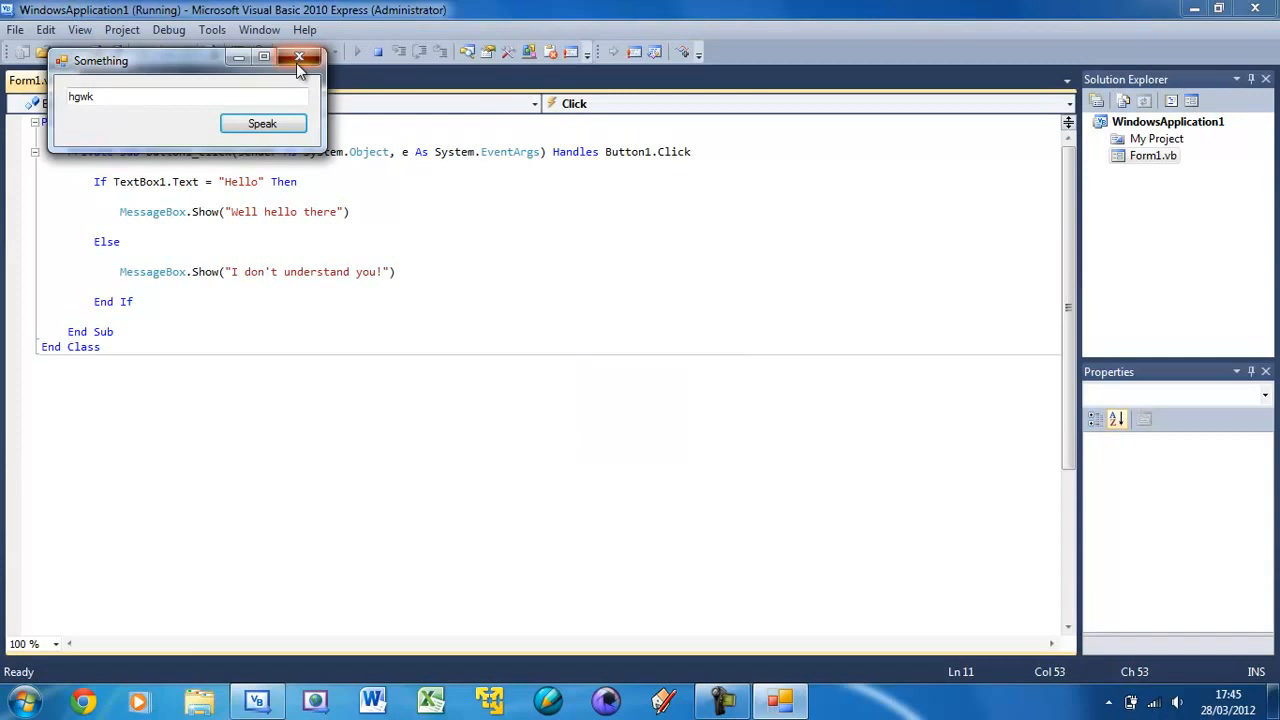
{"action": "left_click", "coordinate": [299, 57]}
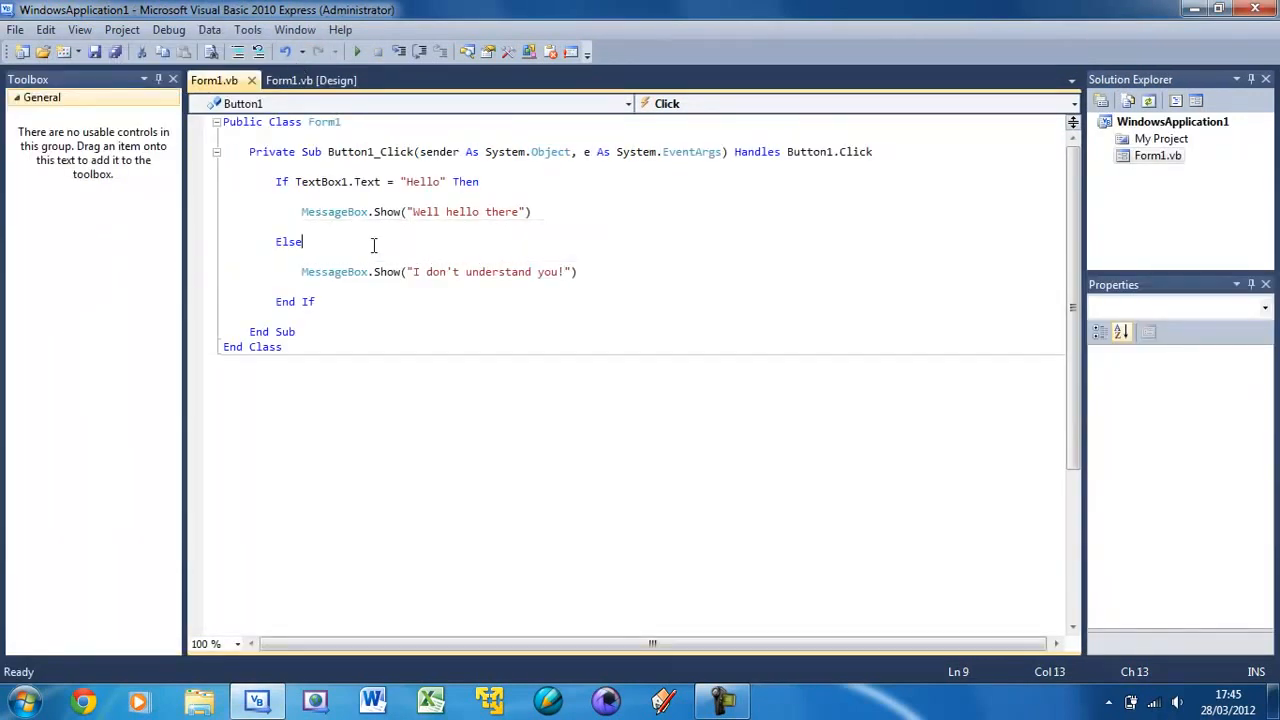
Change Else to ElseIf TextBox1.Text = "Goodbye" Then showing "See you later!"
{"action": "type", "text": "If"}
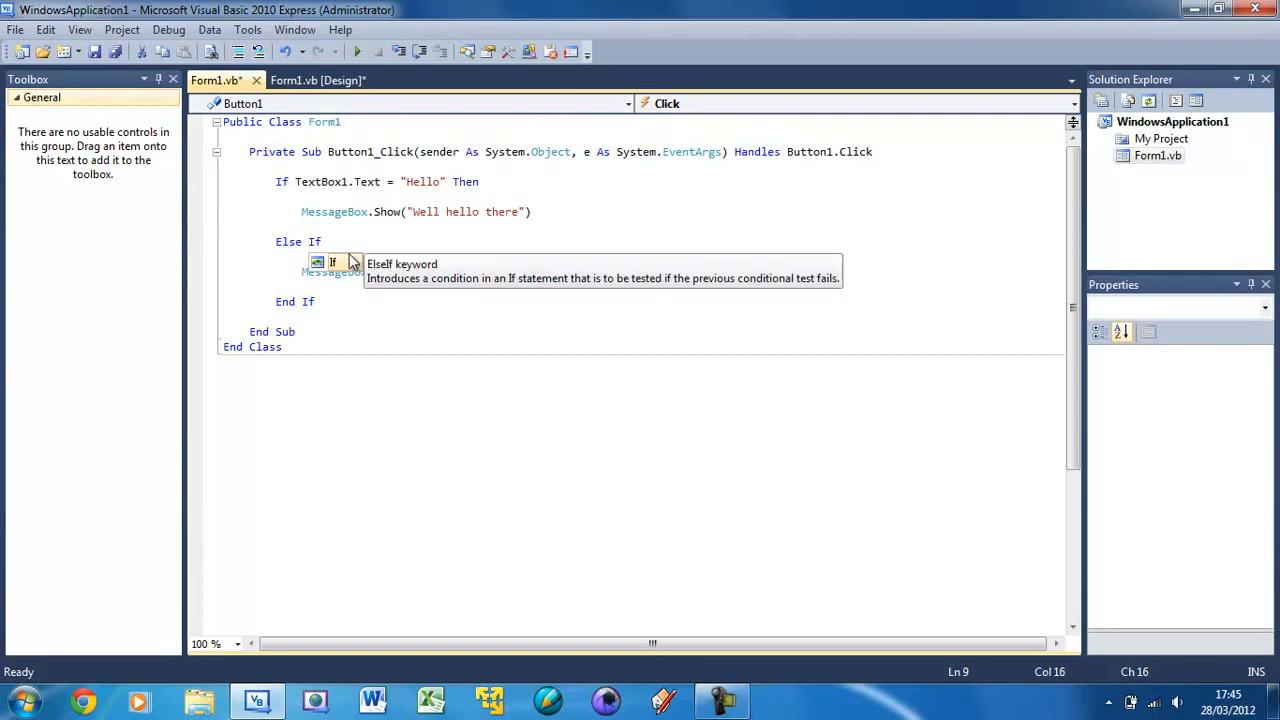
{"action": "type", "text": "\" \""}
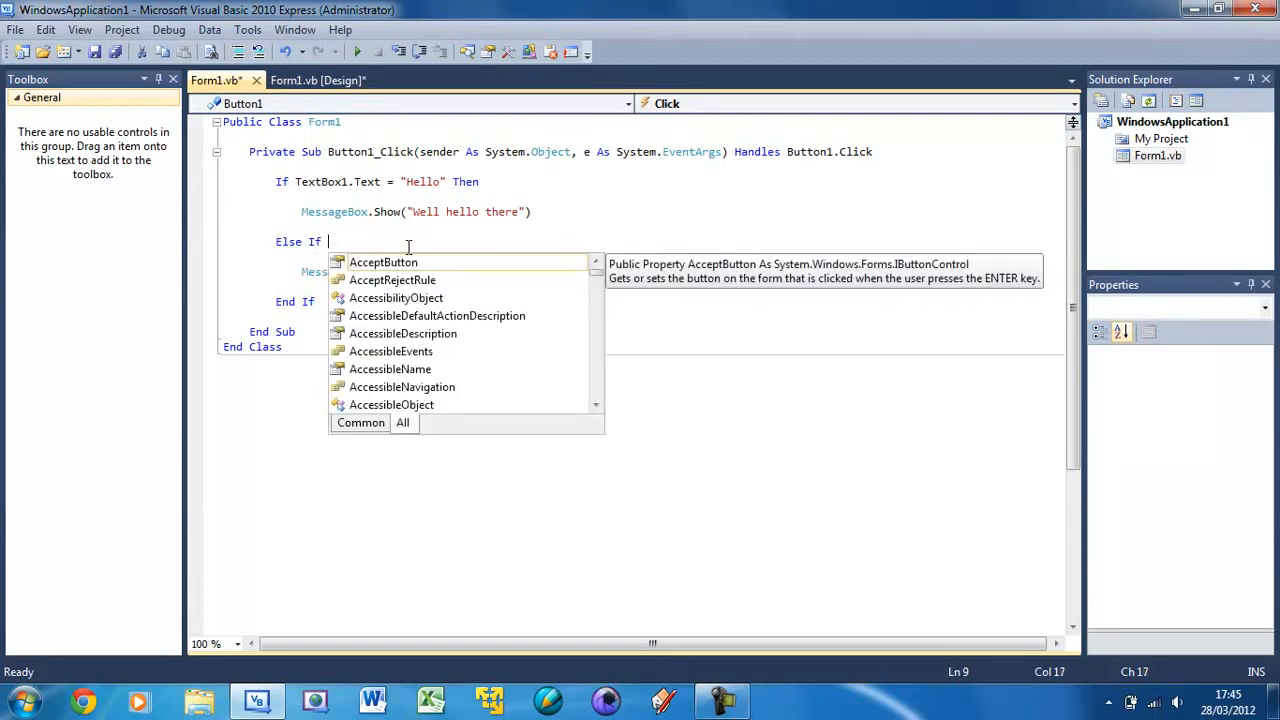
{"action": "type", "text": "TExt"}
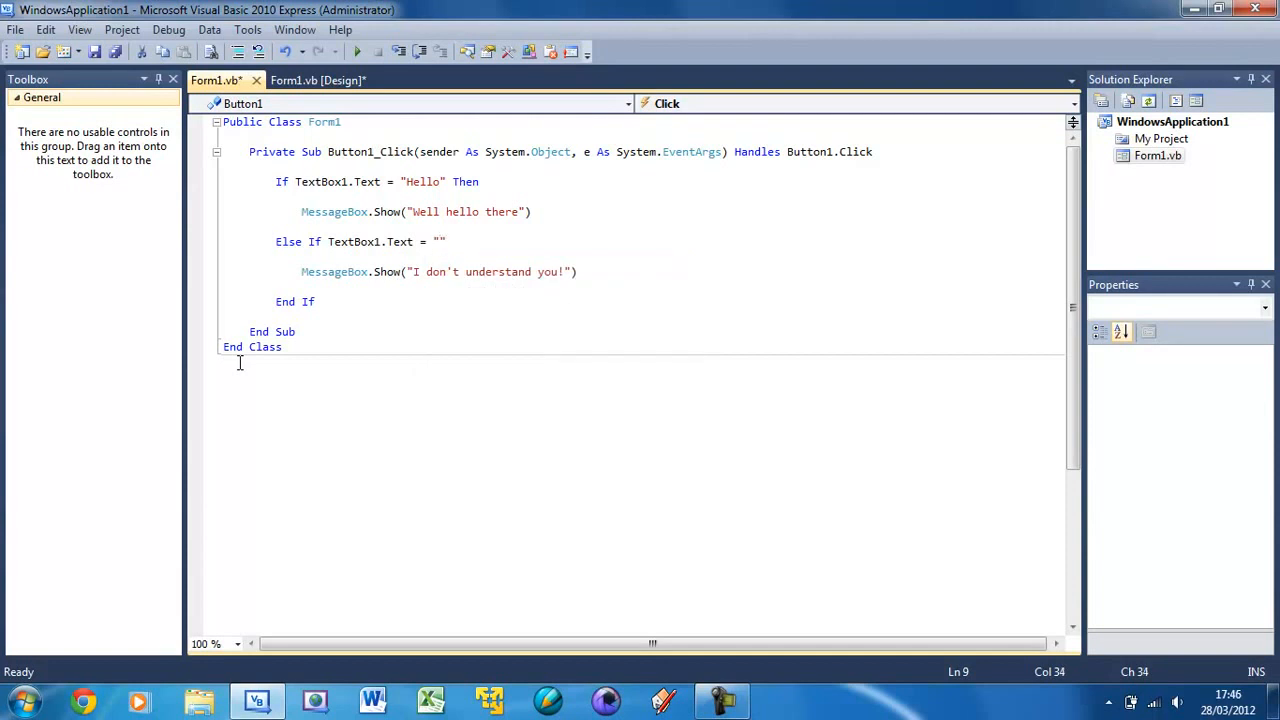
{"action": "type", "text": "Goodbye"}
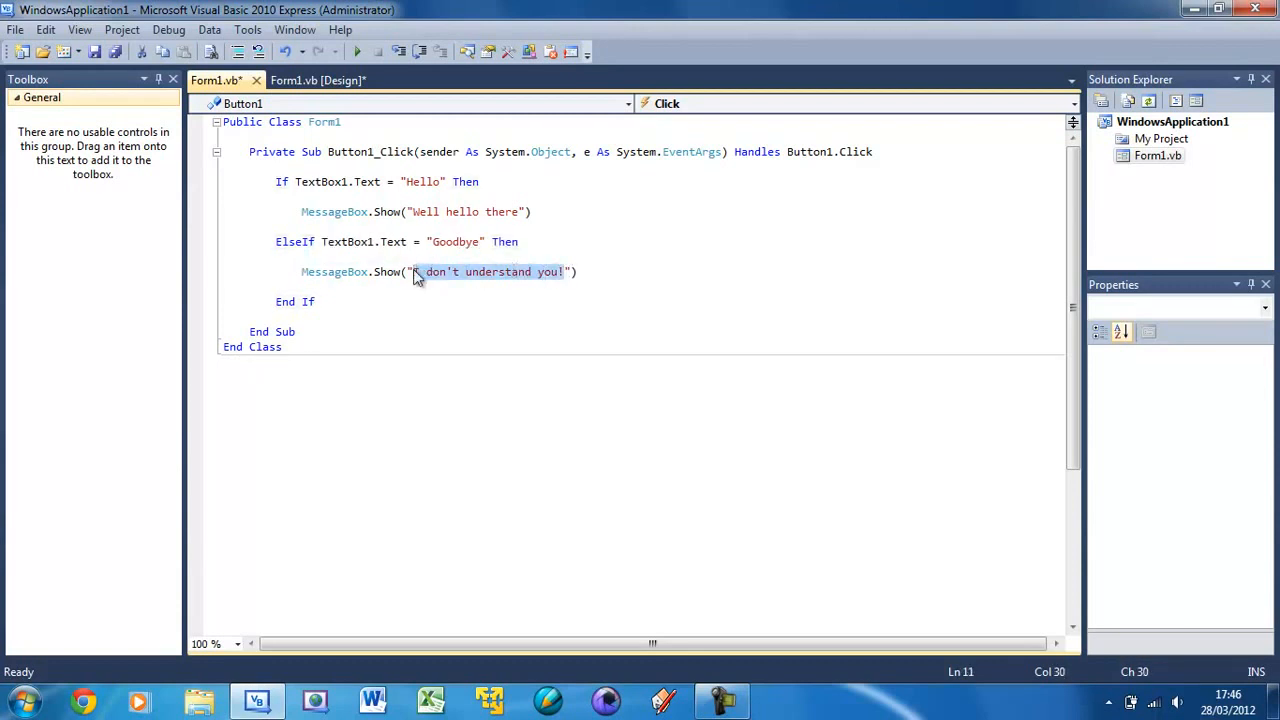
{"action": "type", "text": "See yo"}
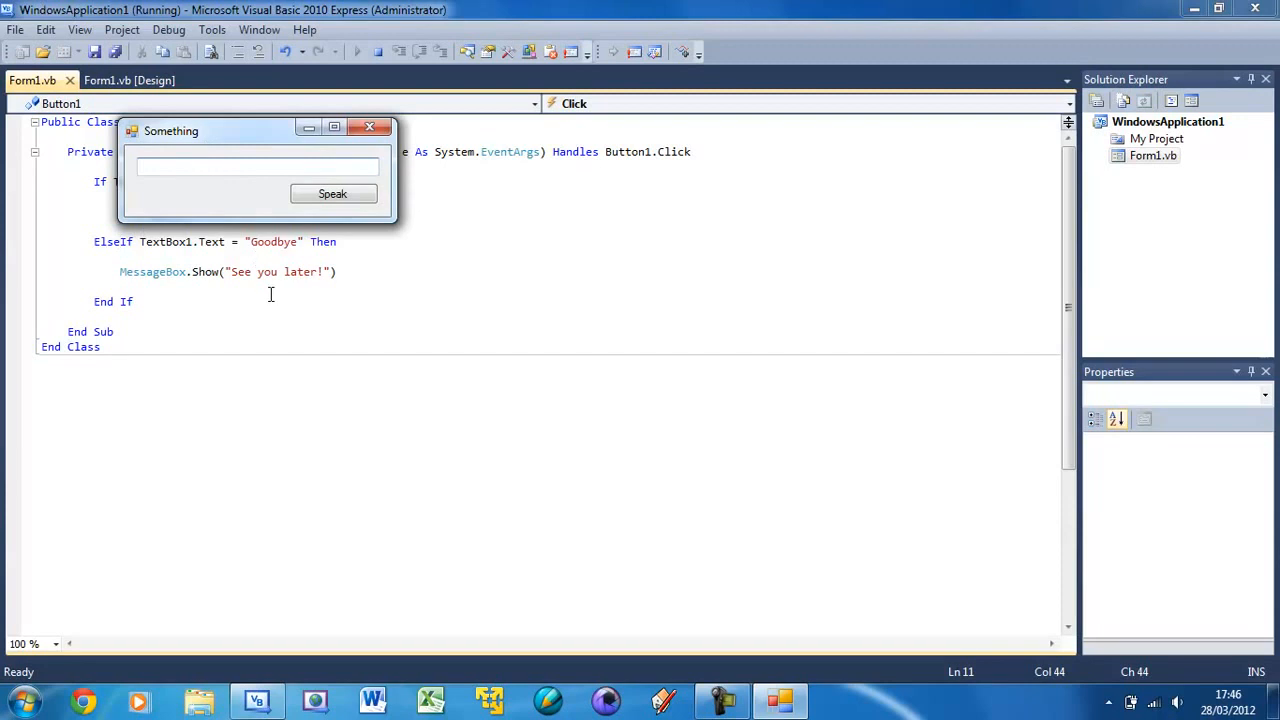
Confirm Goodbye shows 'See you later!' and Hello shows 'Well hello there' in the running form
{"action": "type", "text": "Goodbye"}
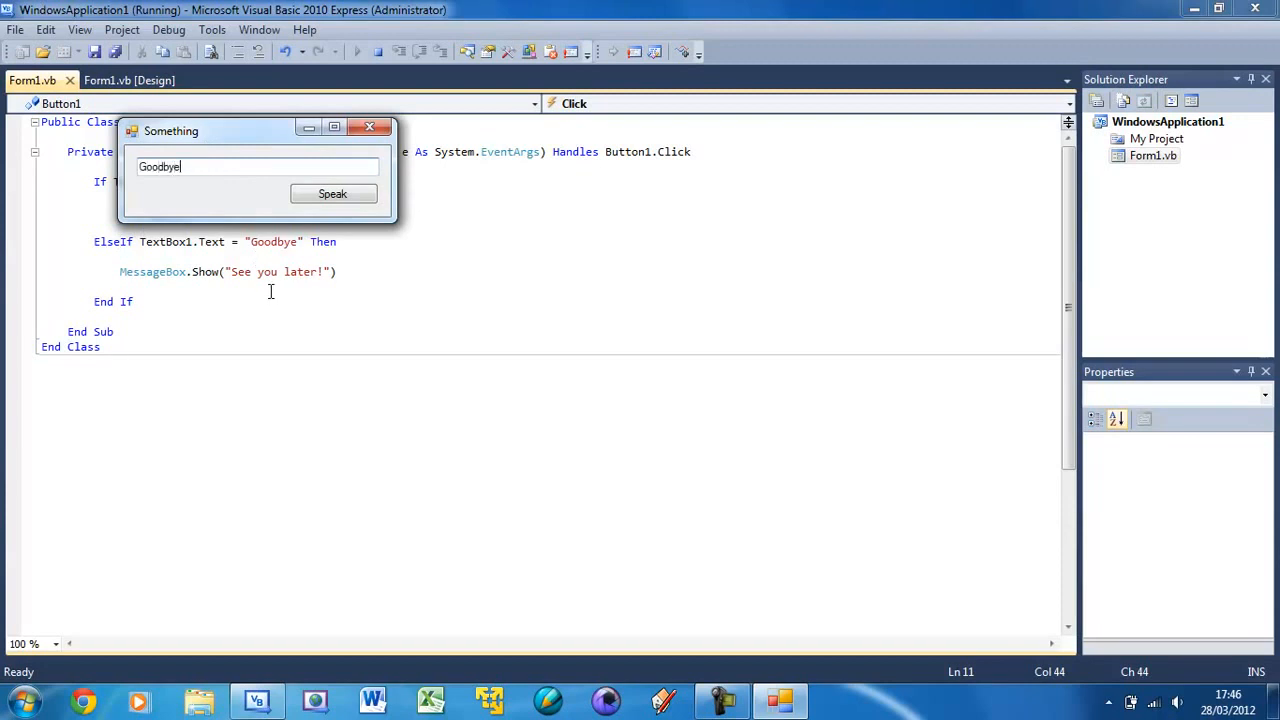
{"action": "left_click", "coordinate": [332, 194]}
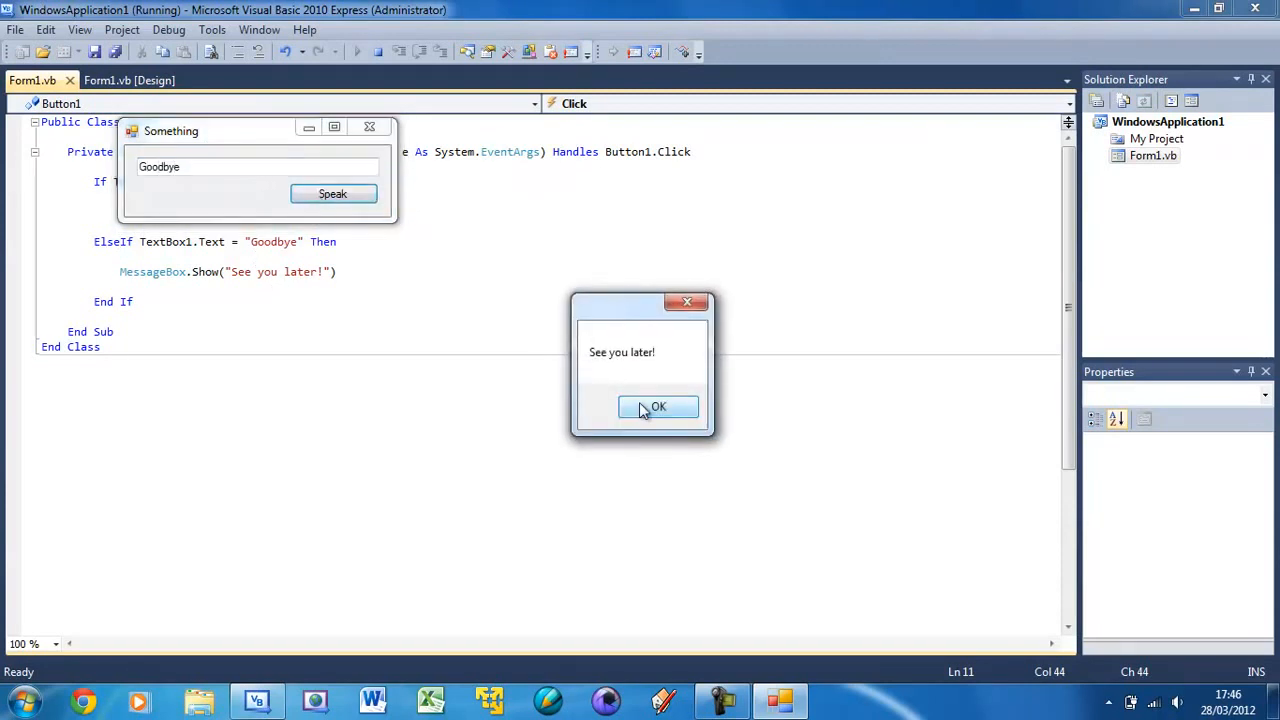
{"action": "left_click", "coordinate": [657, 406]}
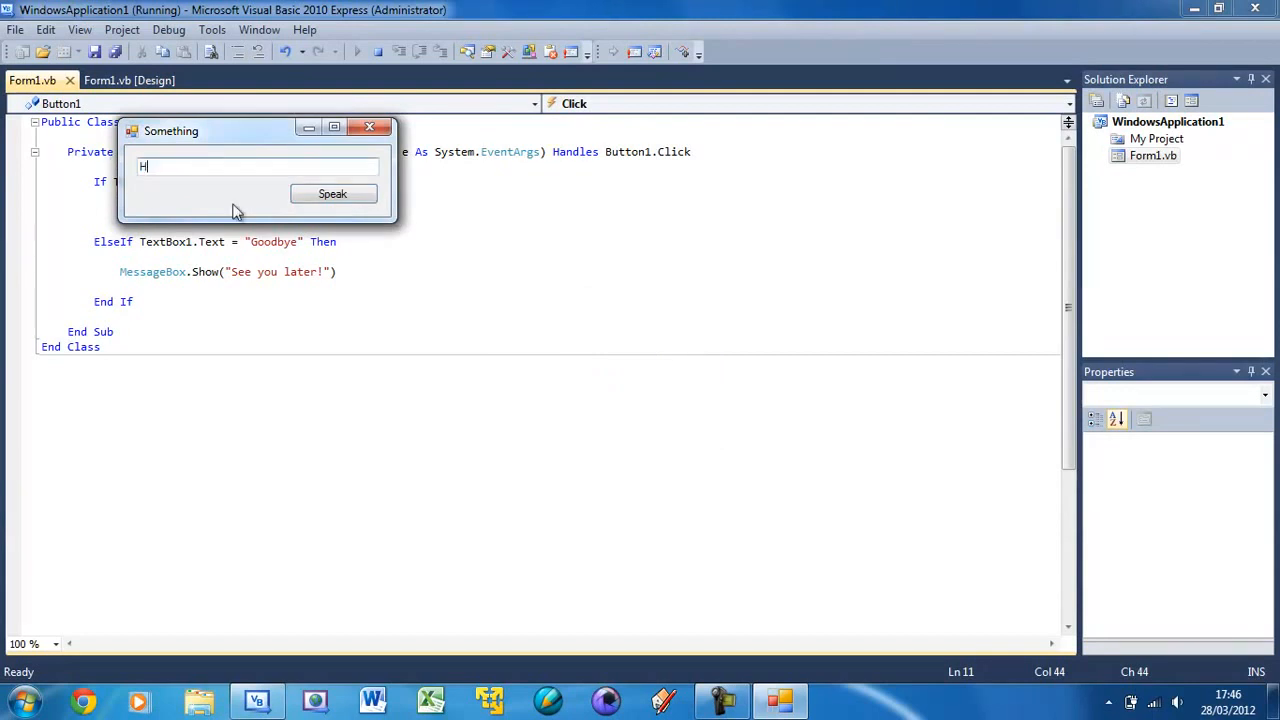
{"action": "left_click", "coordinate": [332, 193]}
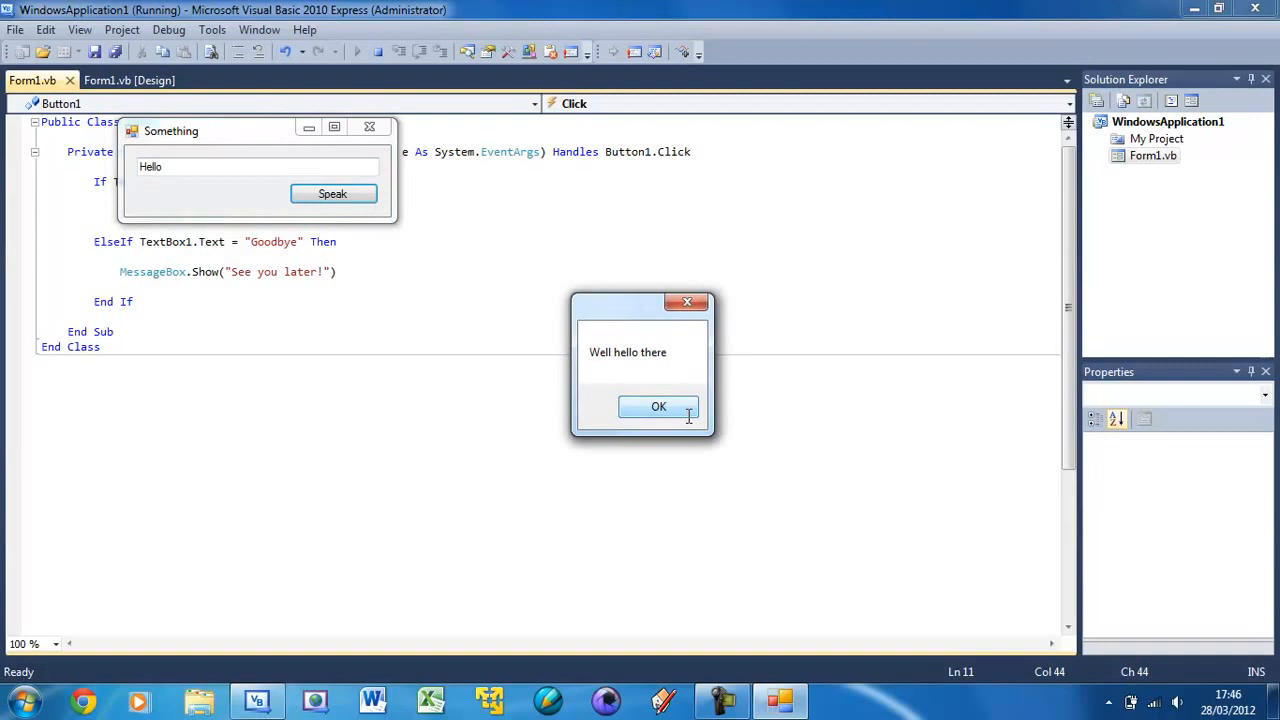
{"action": "left_click", "coordinate": [658, 406]}
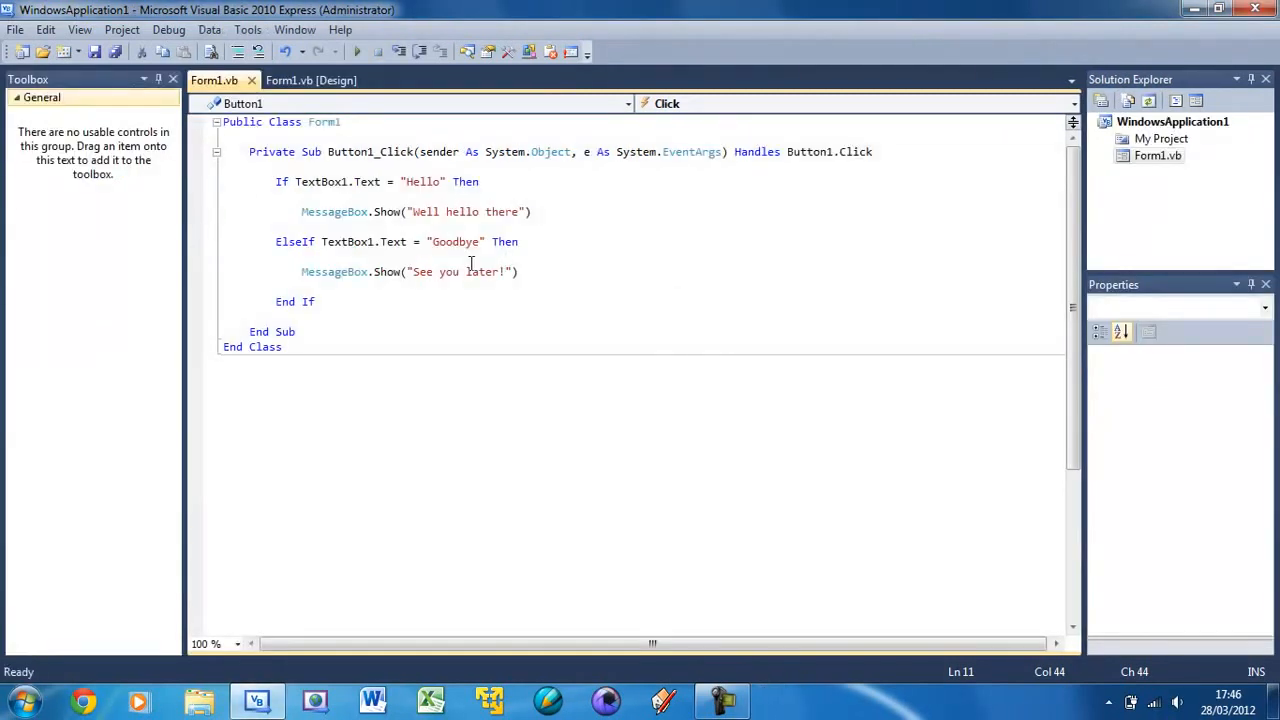